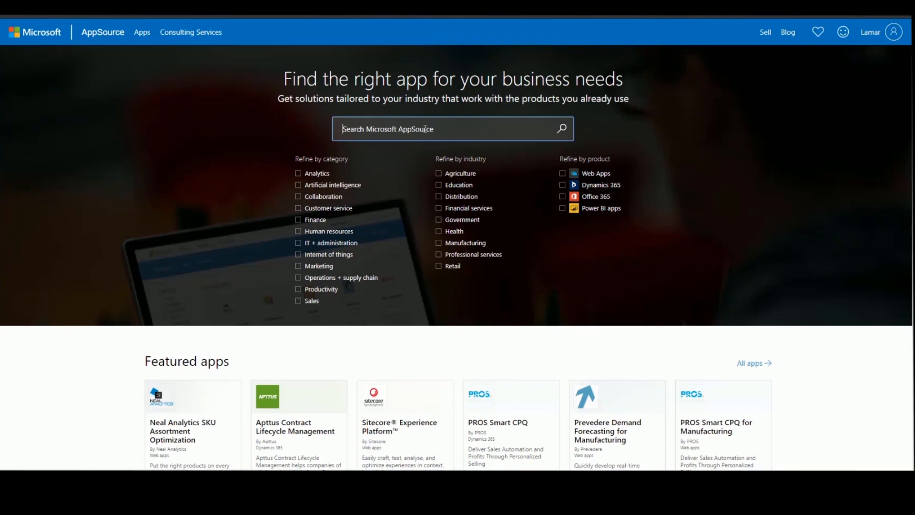
Step: Search AppSource for 'Customer in' and open the Customer Insights Customer Card Add-in (Preview) listing
type("d")
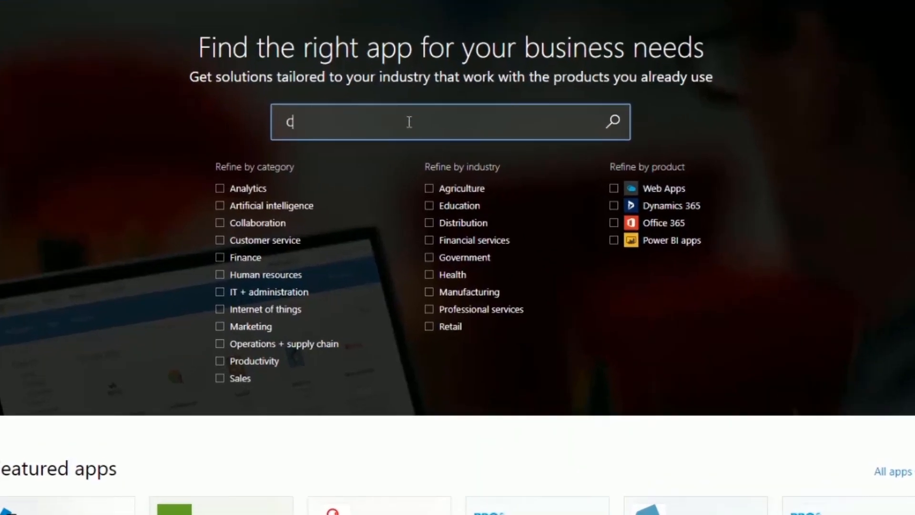
type("Customer in")
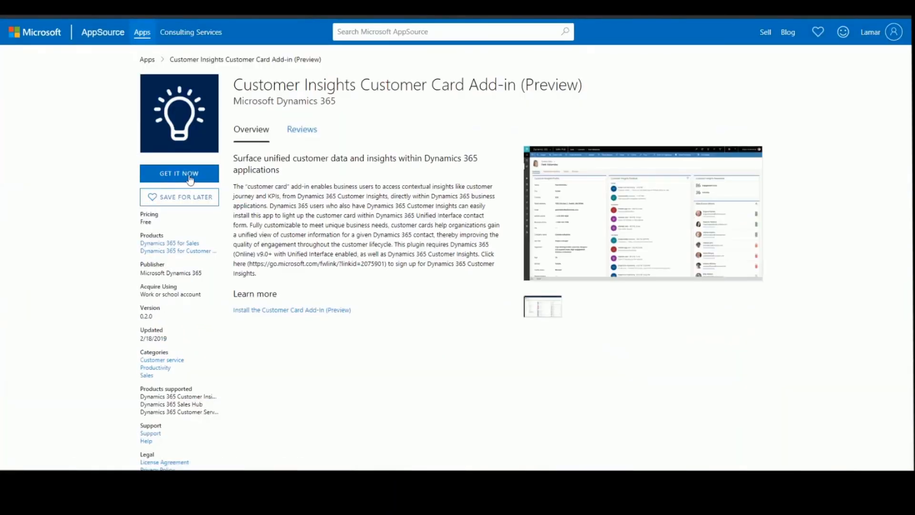
Step: Get the Customer Card add-in, keeping the permission consent ticked, and continue
left_click(178, 174)
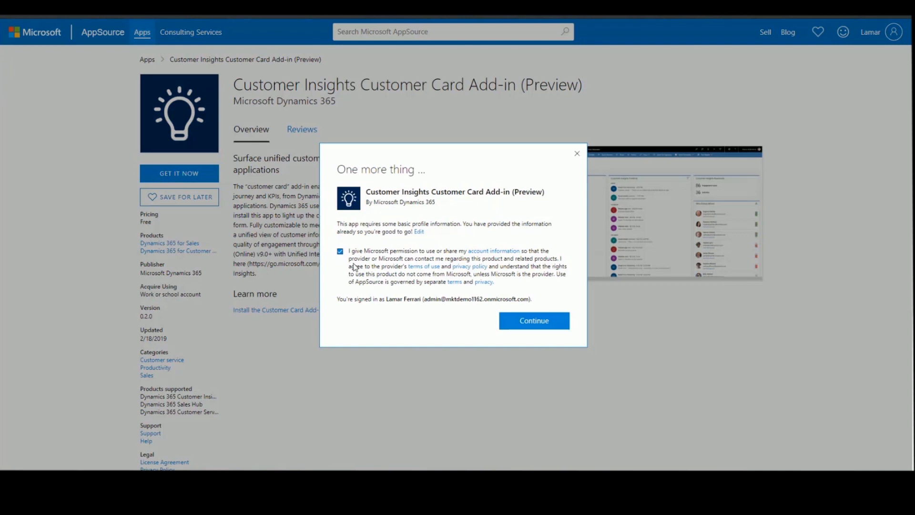
left_click(533, 320)
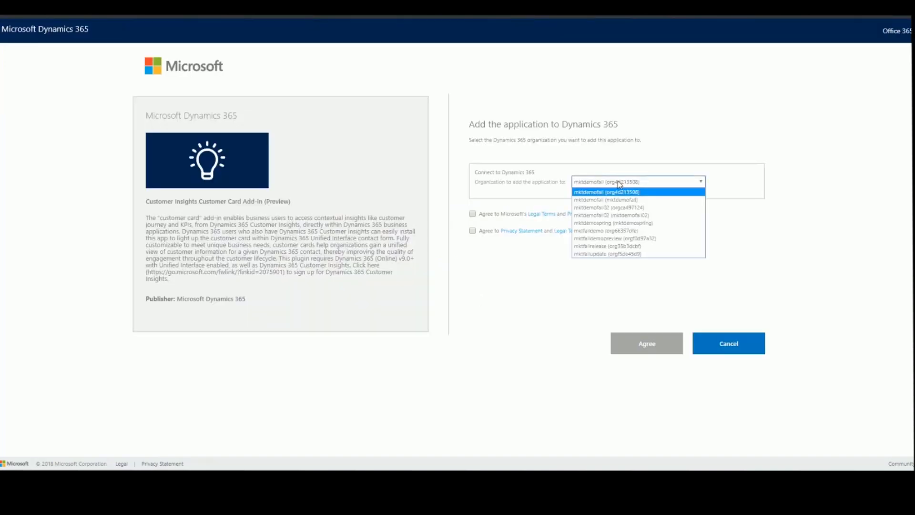
Step: Add the add-in to the mktdemospring organization after accepting both agreements
left_click(612, 223)
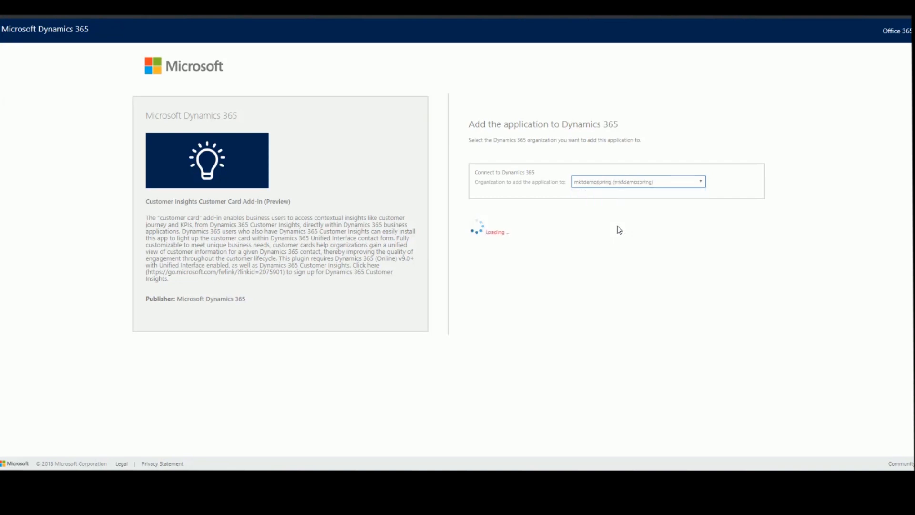
mouse_move(700, 275)
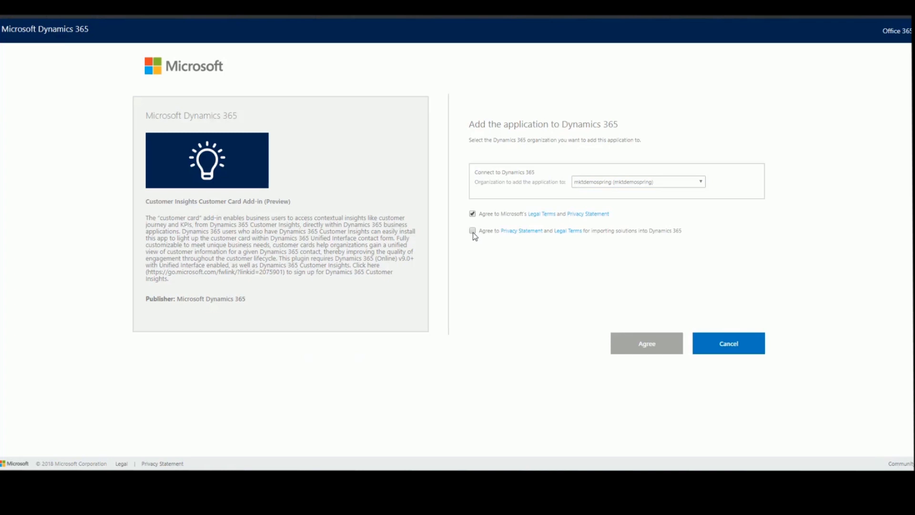
left_click(473, 231)
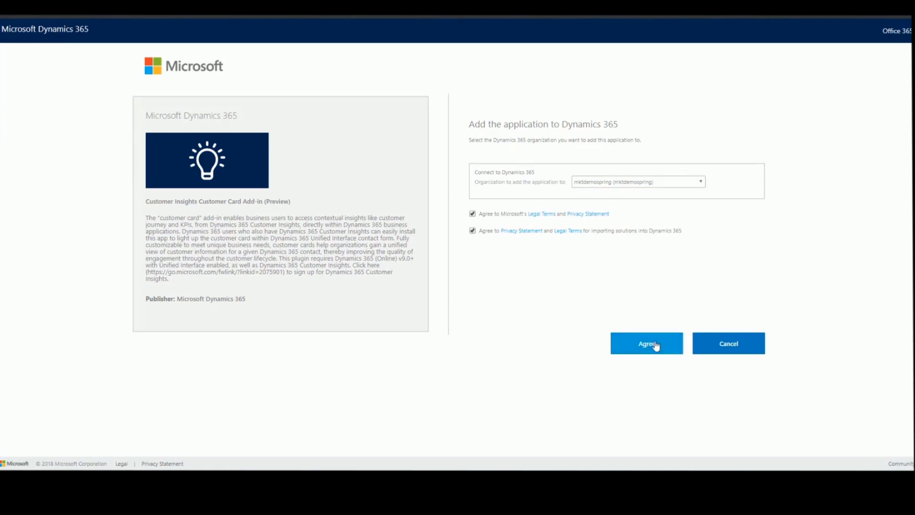
left_click(647, 344)
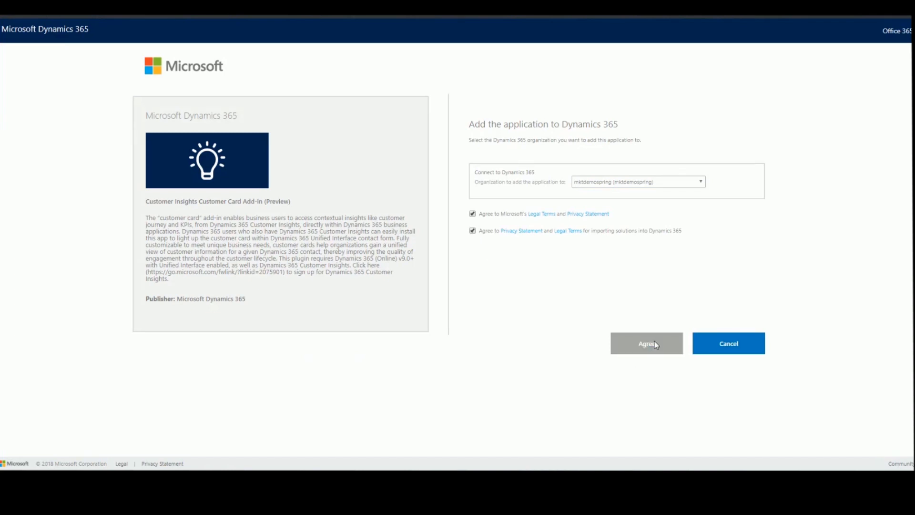
left_click(647, 343)
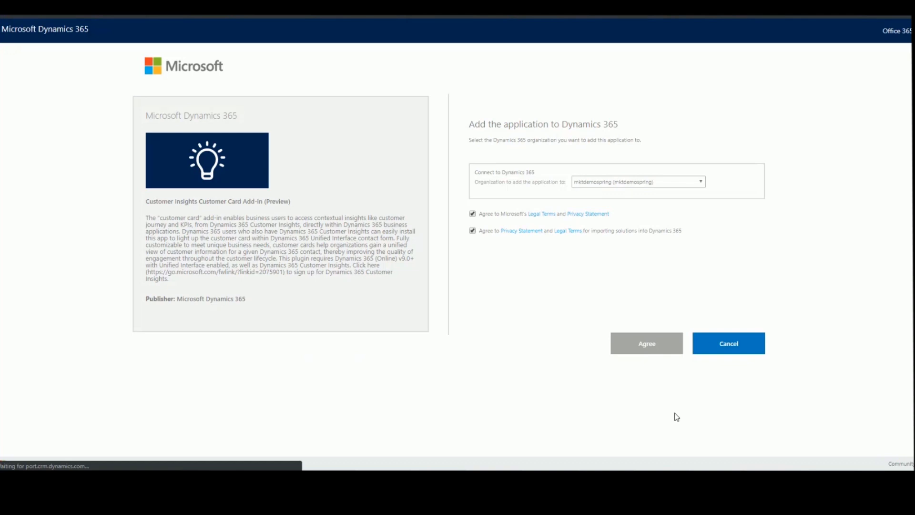
left_click(646, 344)
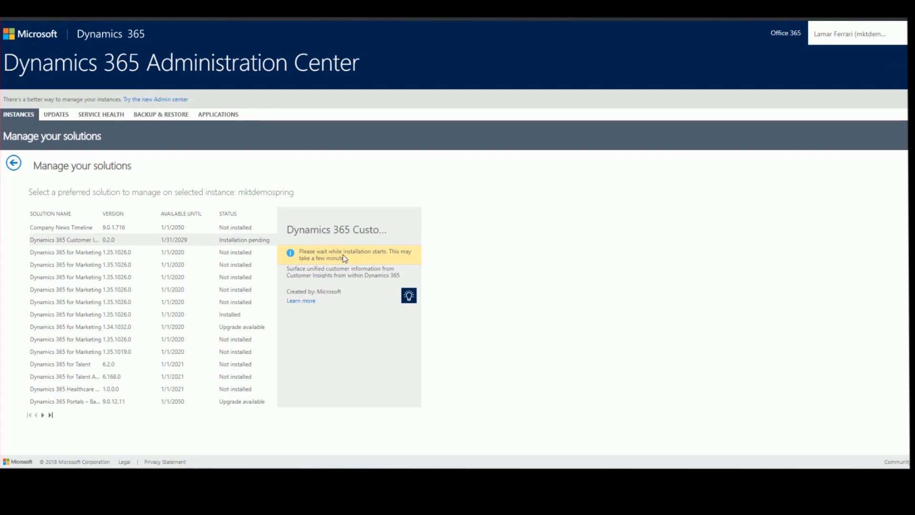
mouse_move(380, 260)
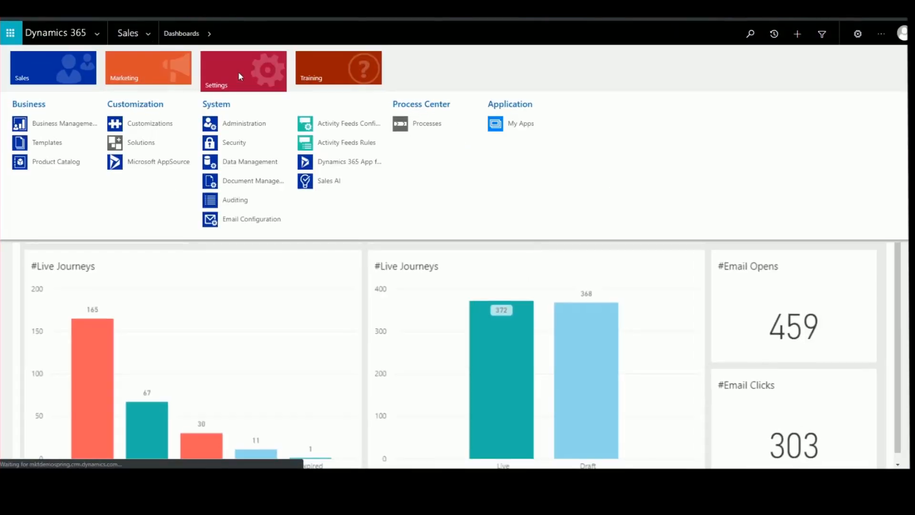
Step: Open the Solutions list under Customization
left_click(140, 142)
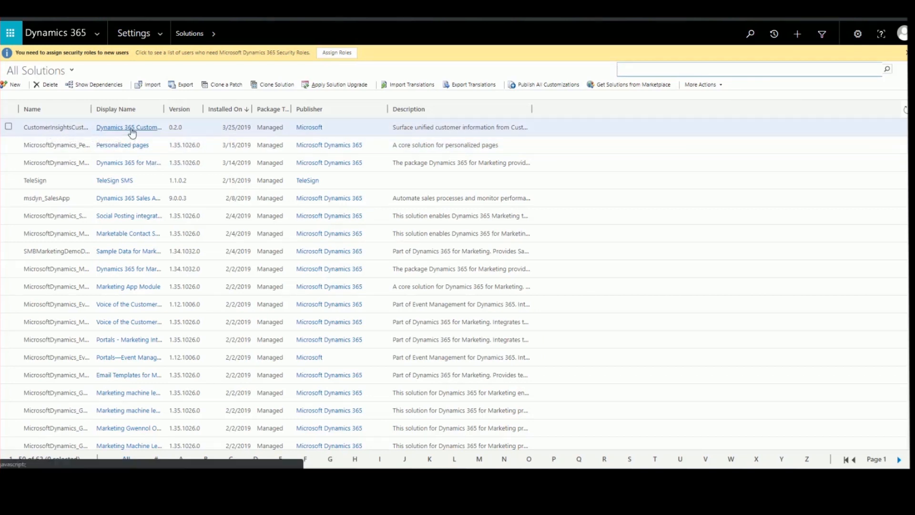
mouse_move(128, 128)
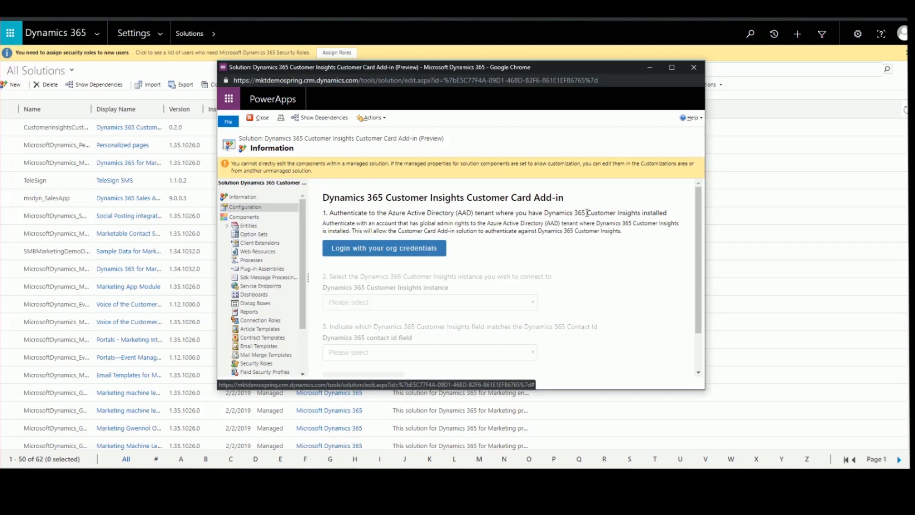
Step: Log in with org credentials and select the Retail Customer Insights instance
left_click(384, 248)
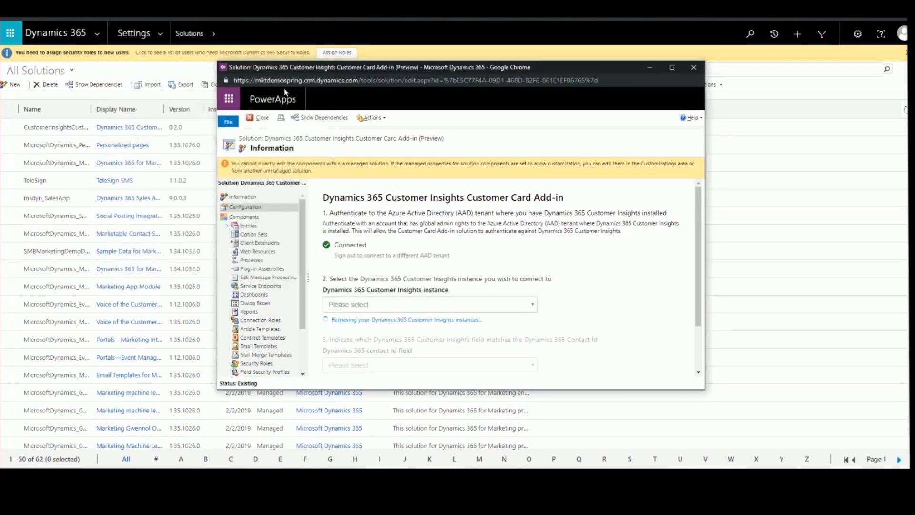
scroll("down", 3)
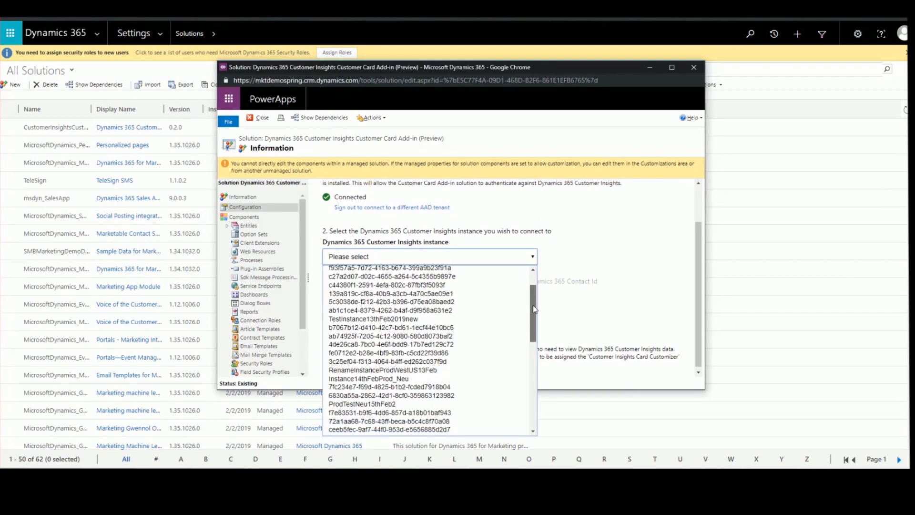
scroll("down", 3)
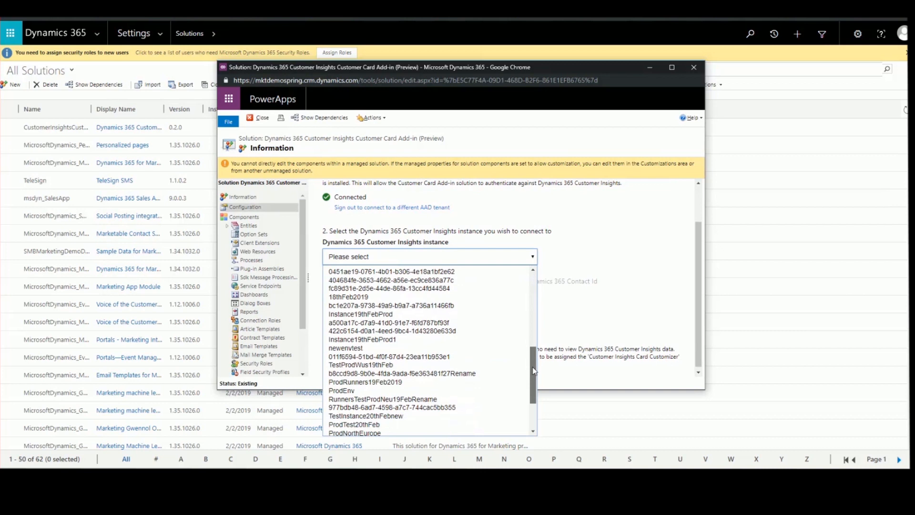
scroll("down", 3)
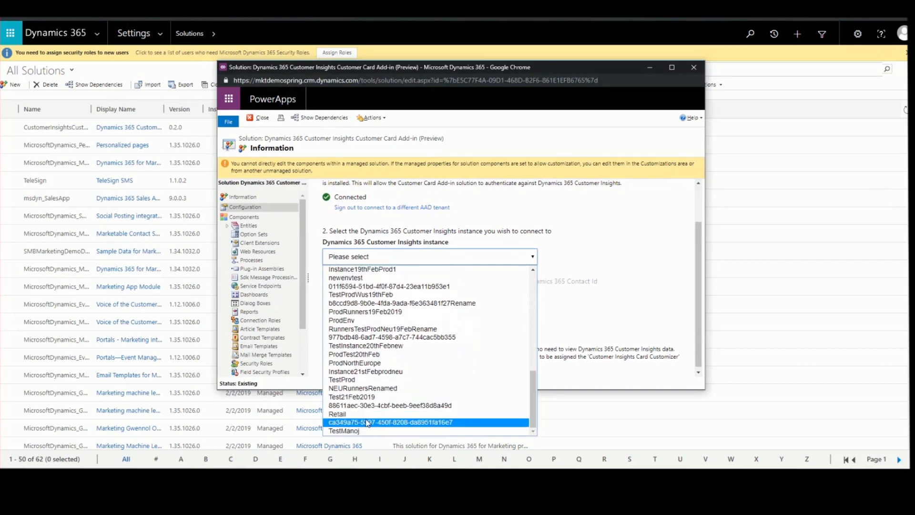
left_click(337, 414)
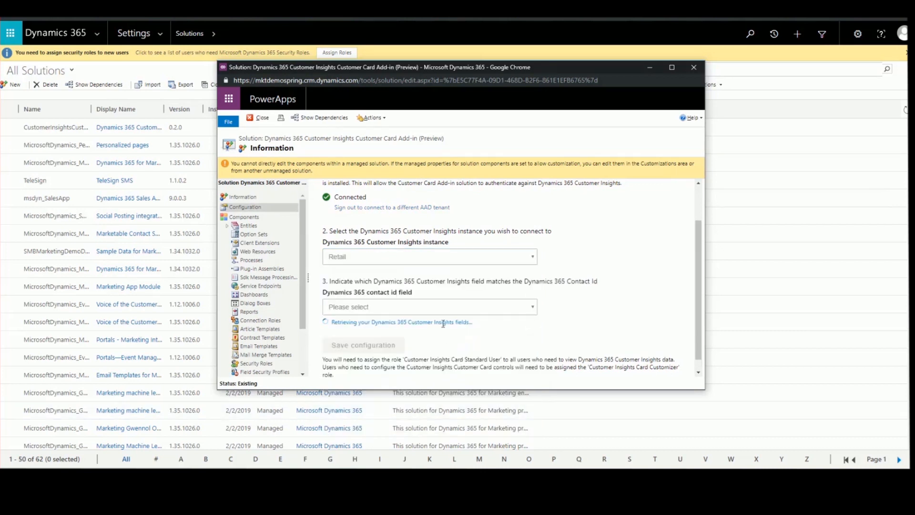
Step: Map System.Customer.Dynamics.Contact.ContactId as the contact id and save the configuration
left_click(428, 307)
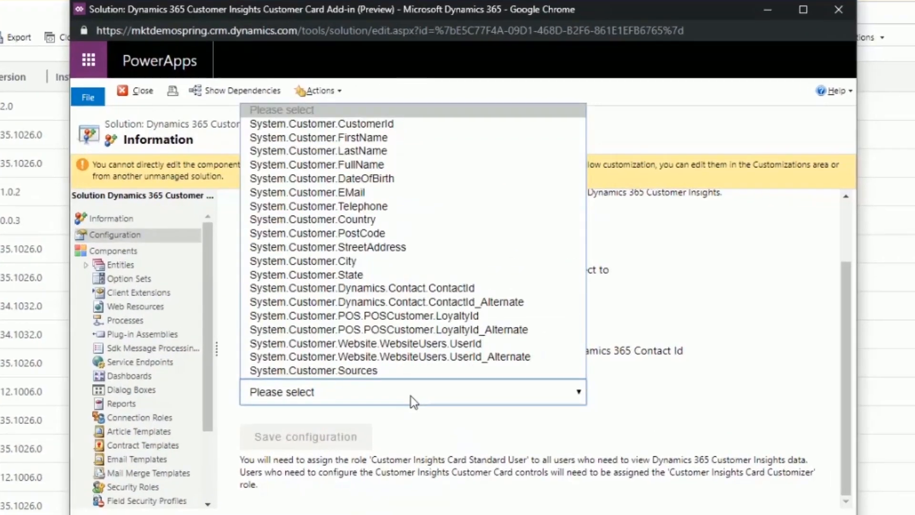
mouse_move(322, 124)
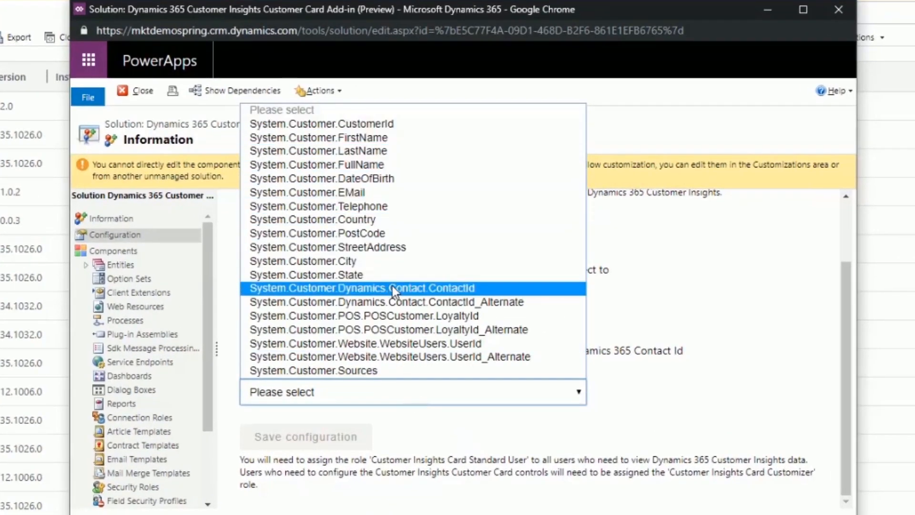
left_click(362, 288)
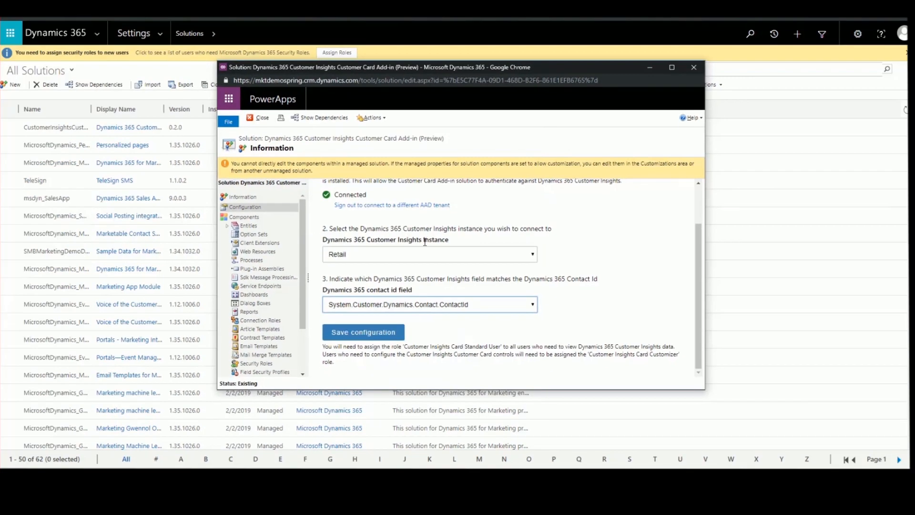
mouse_move(497, 279)
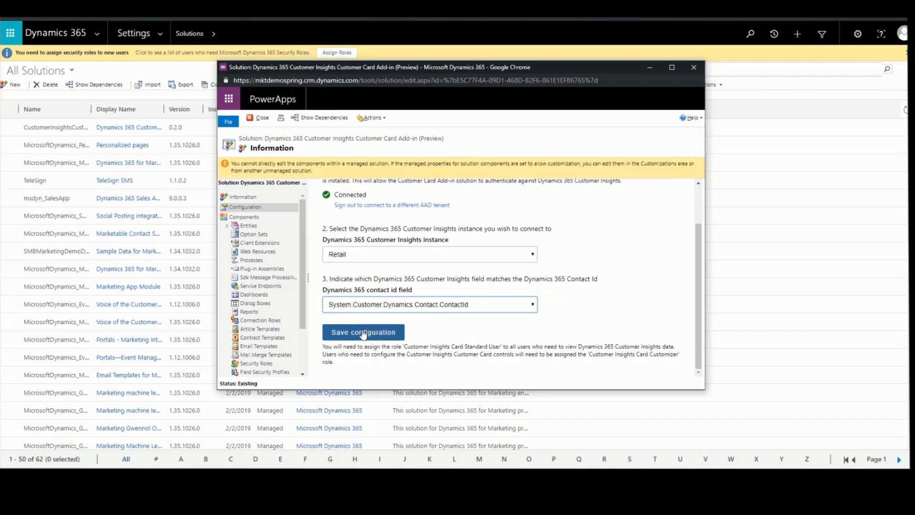
mouse_move(390, 321)
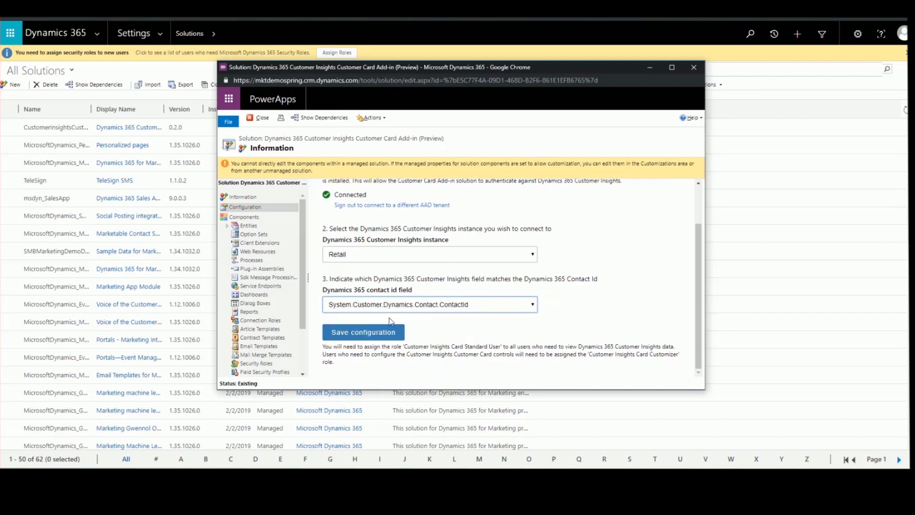
left_click(362, 331)
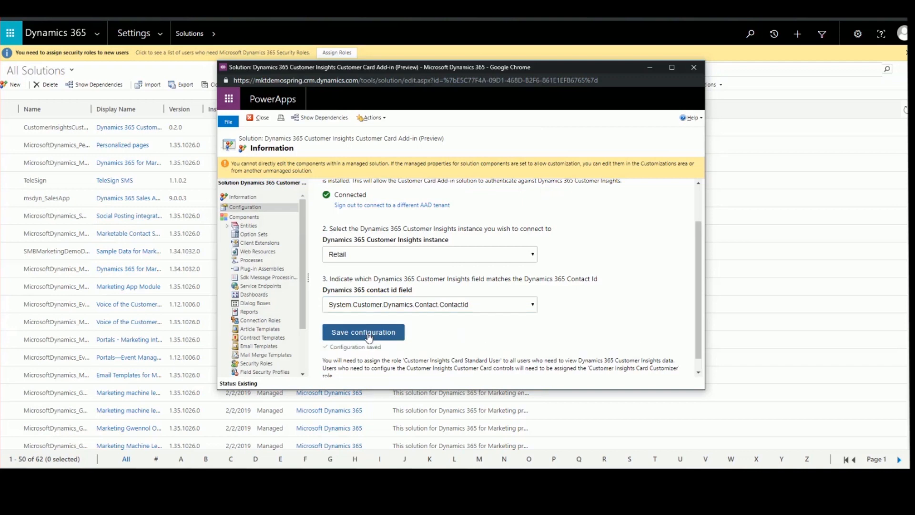
left_click(158, 34)
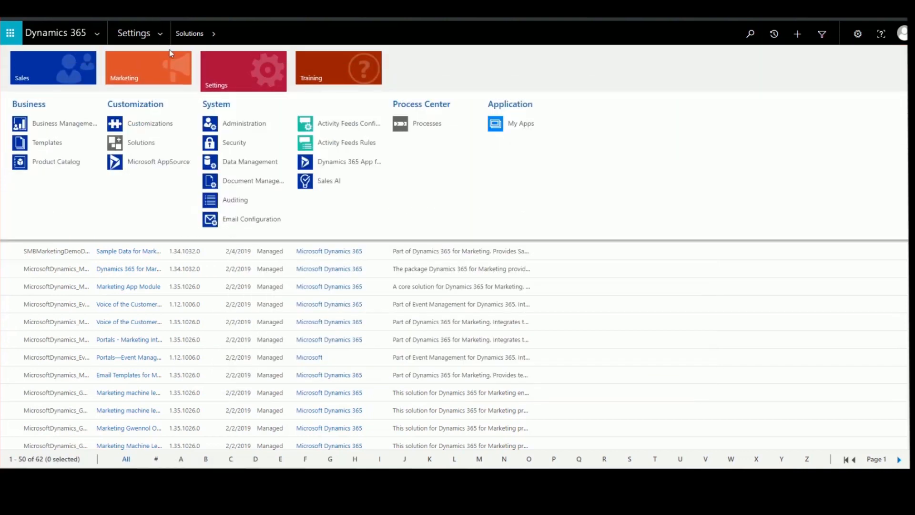
left_click(245, 123)
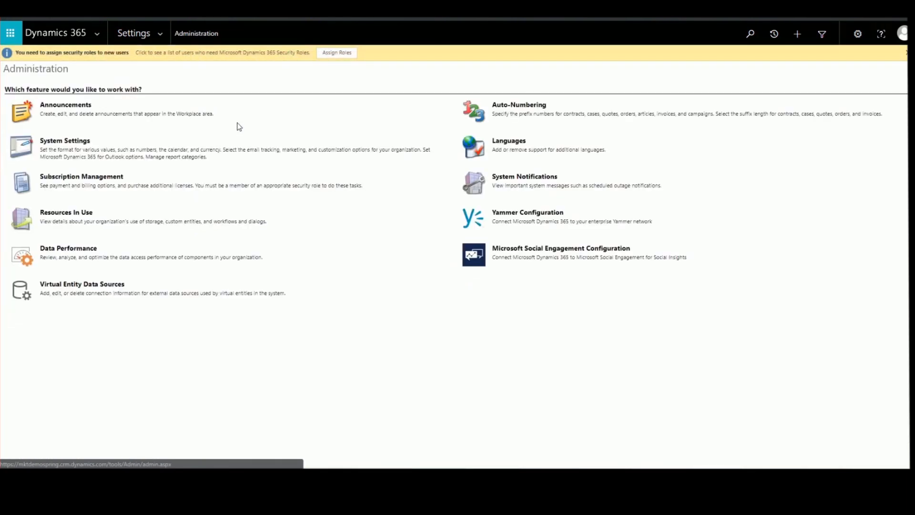
left_click(138, 33)
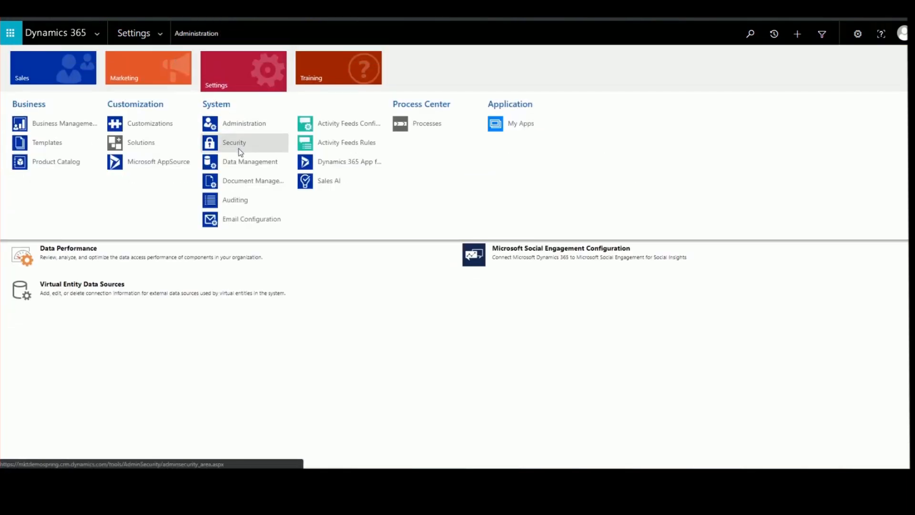
left_click(233, 142)
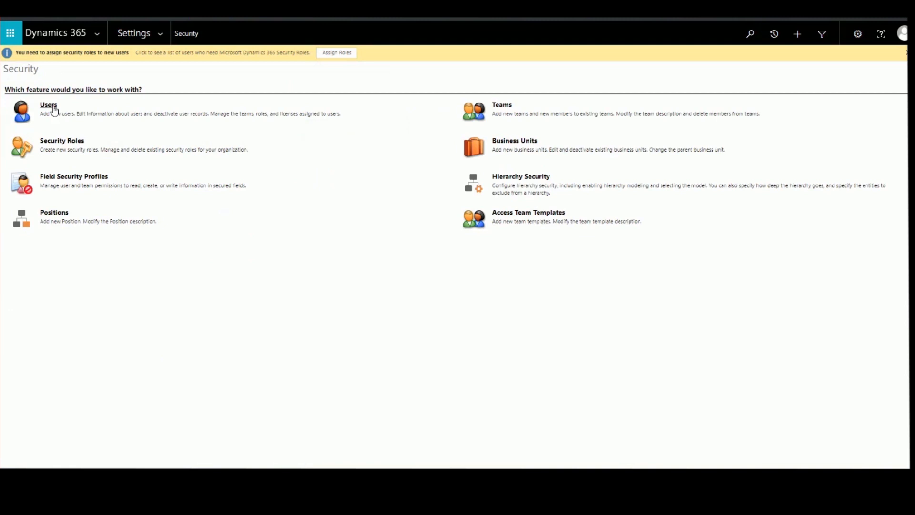
left_click(48, 105)
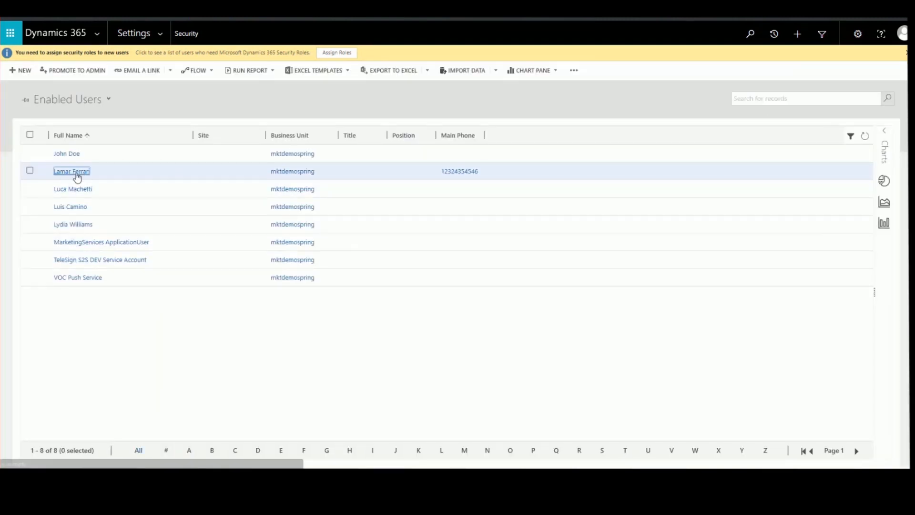
left_click(71, 171)
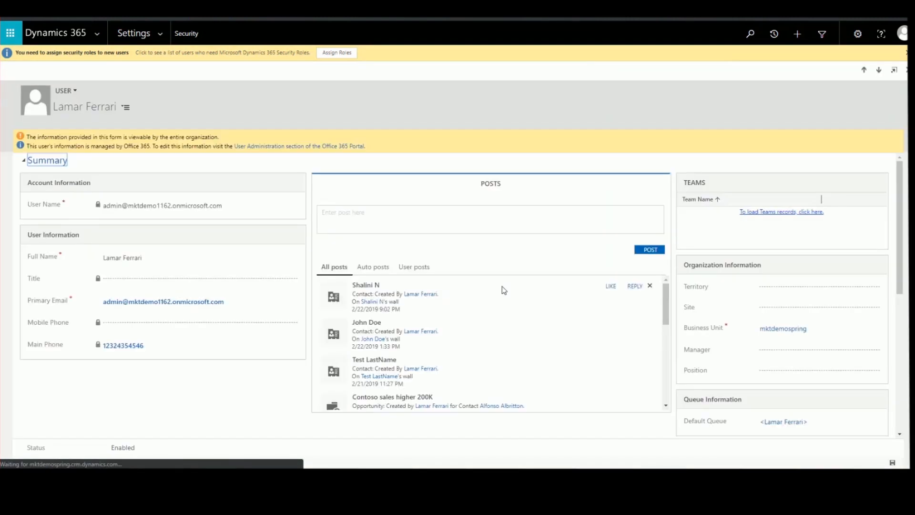
left_click(781, 211)
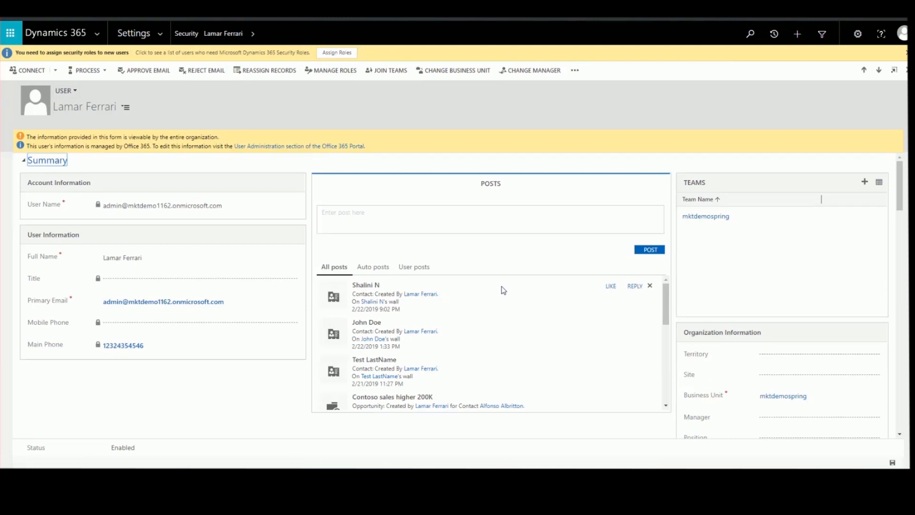
left_click(330, 70)
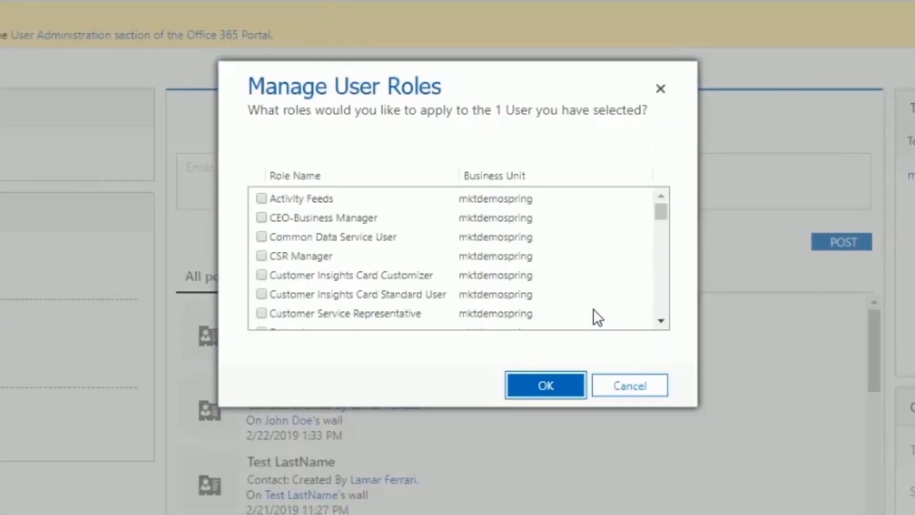
mouse_move(356, 294)
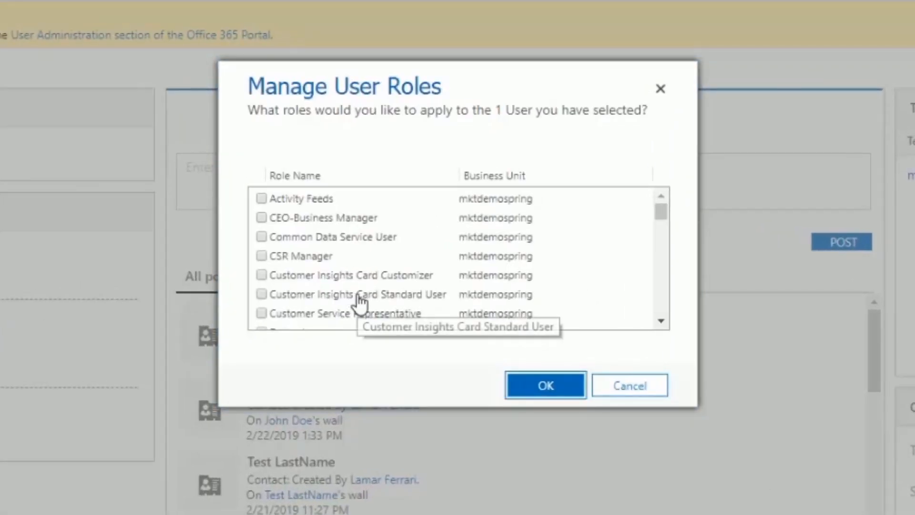
mouse_move(371, 295)
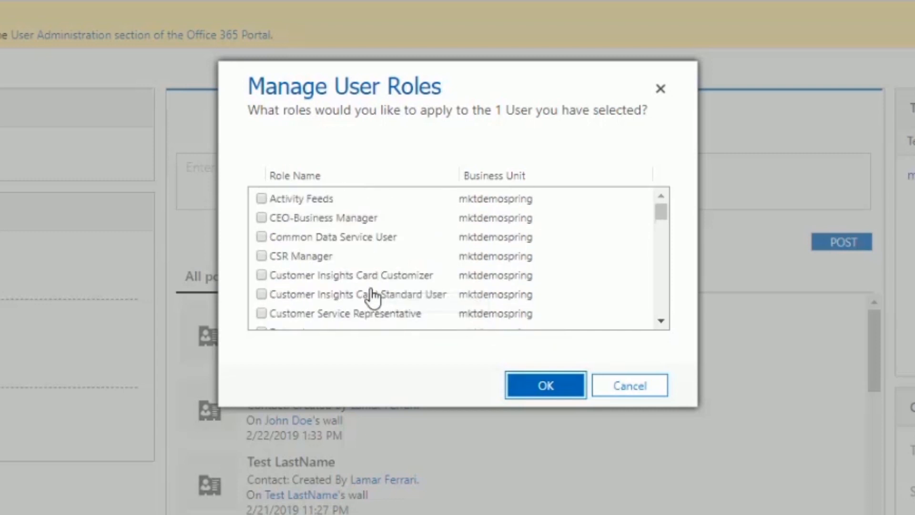
left_click(262, 276)
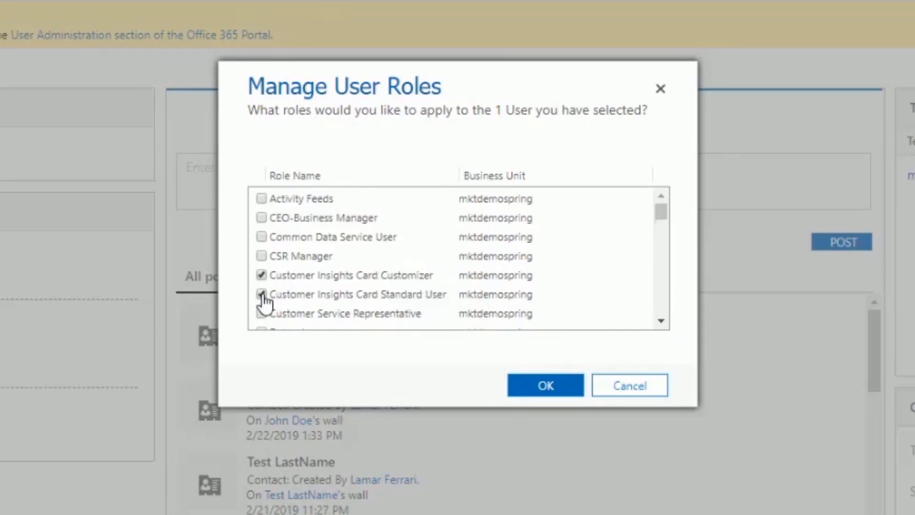
left_click(261, 294)
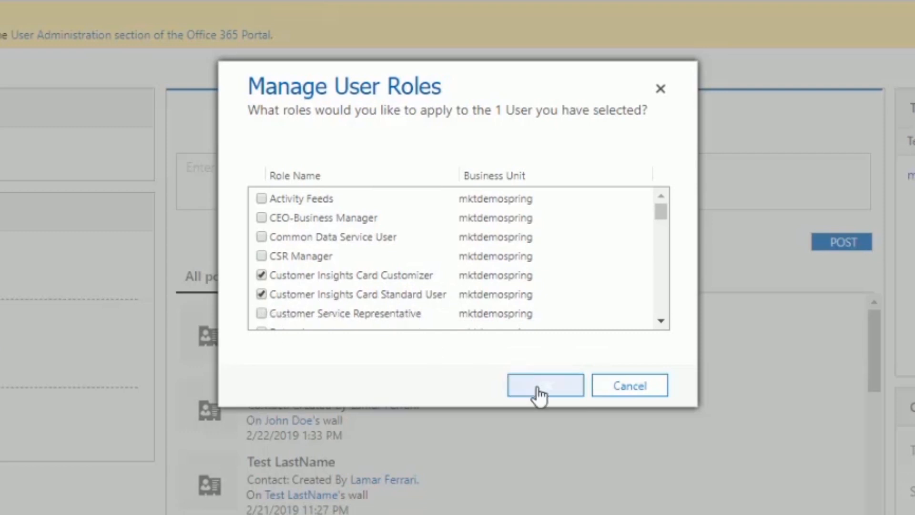
left_click(545, 385)
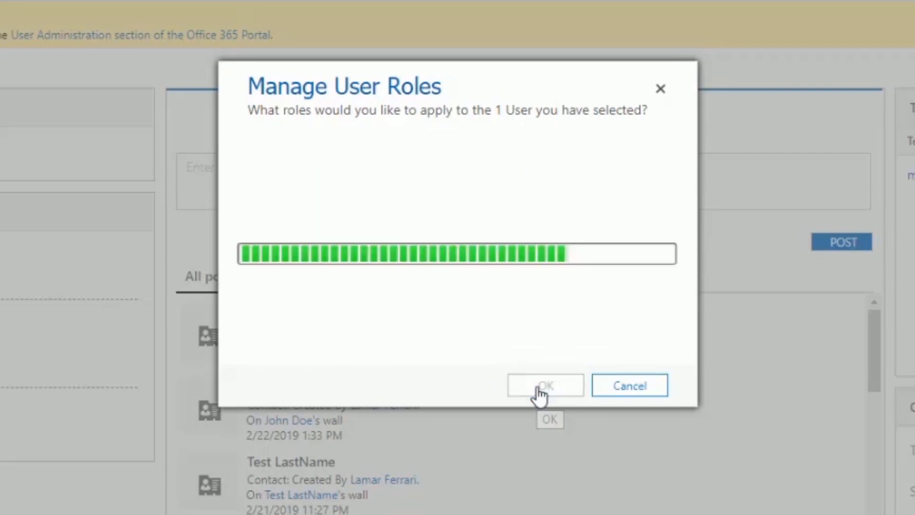
left_click(545, 385)
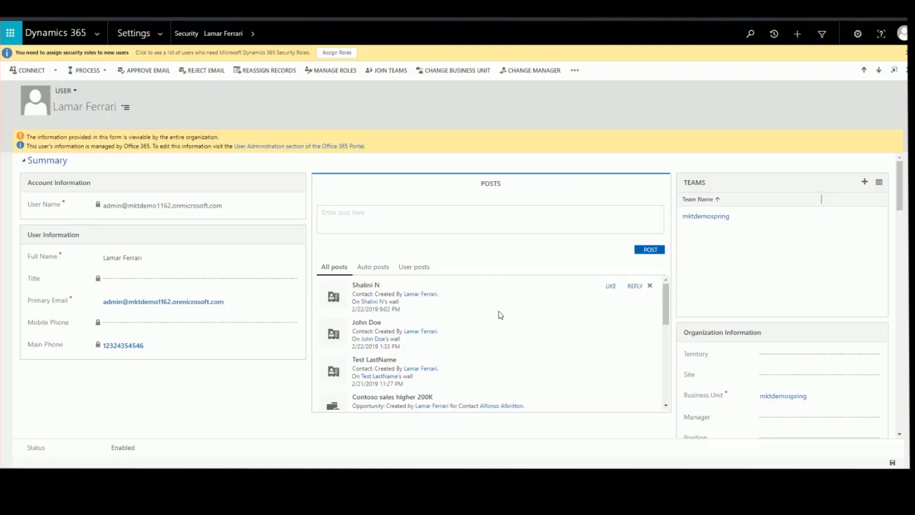
mouse_move(471, 306)
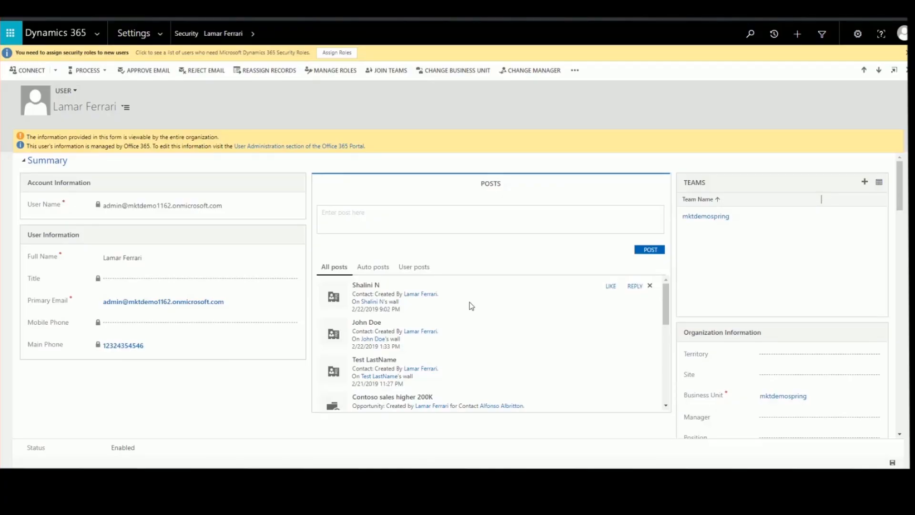
Step: Open Customize the System from Settings > Customizations
left_click(134, 33)
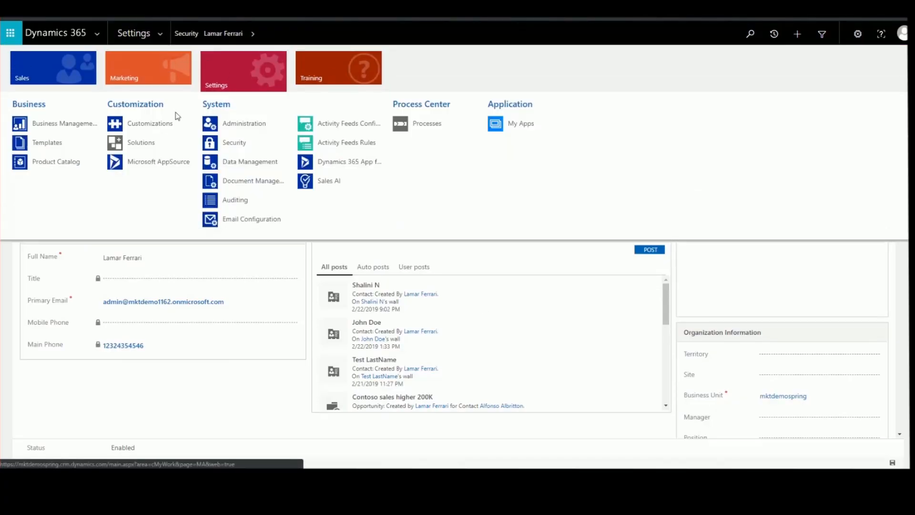
left_click(149, 123)
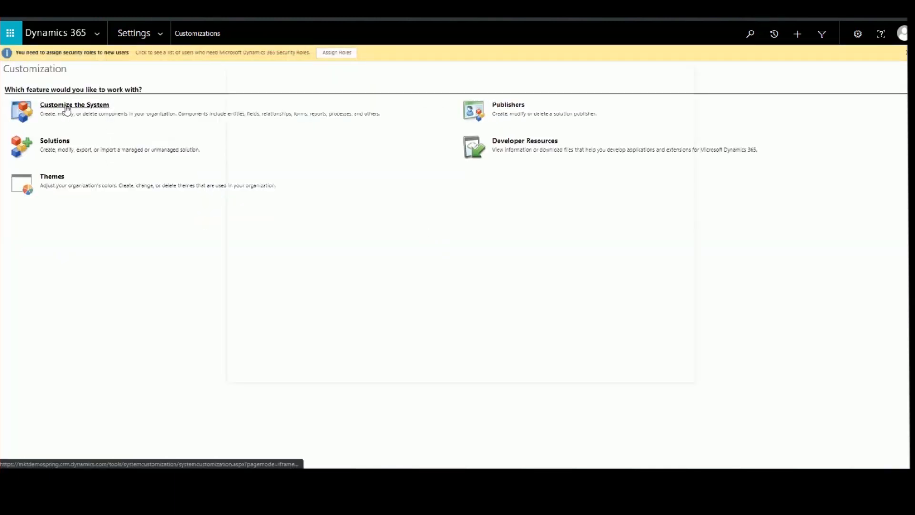
left_click(75, 105)
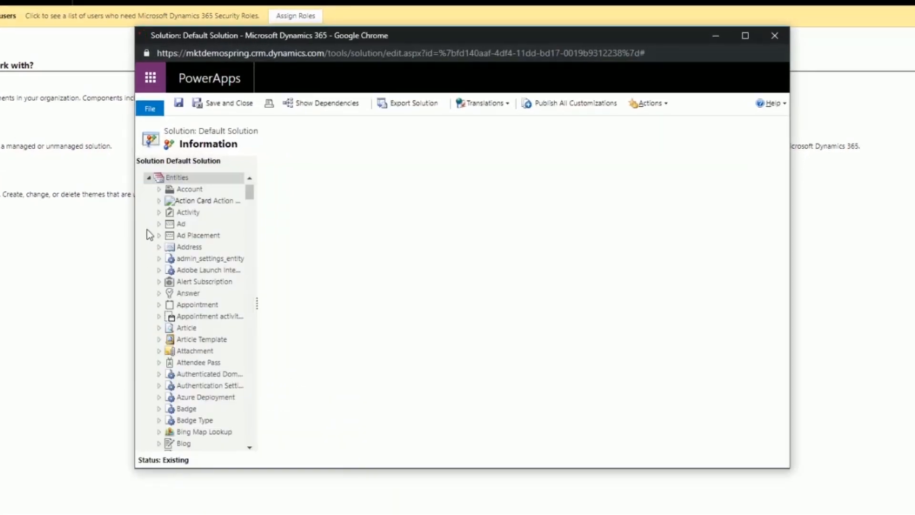
Step: Expand the Contact entity's forms and create a new Main Form
left_click(177, 177)
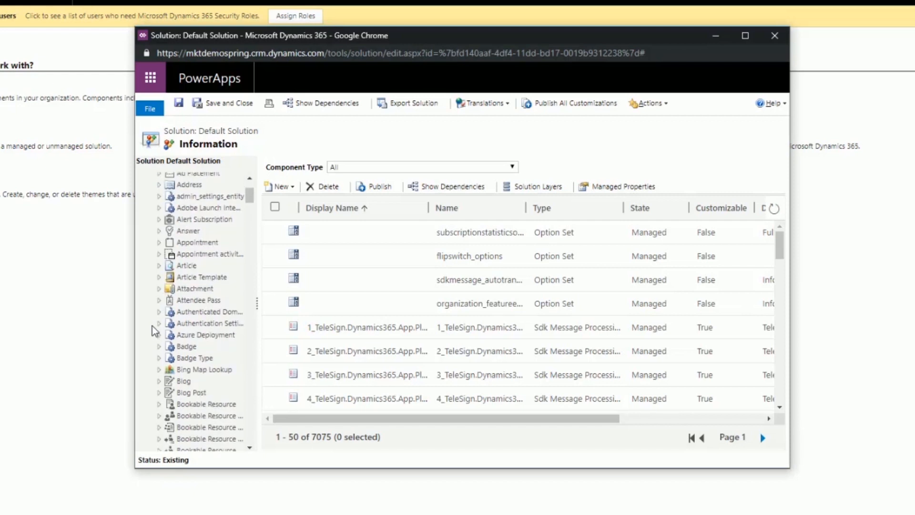
scroll("down", 3)
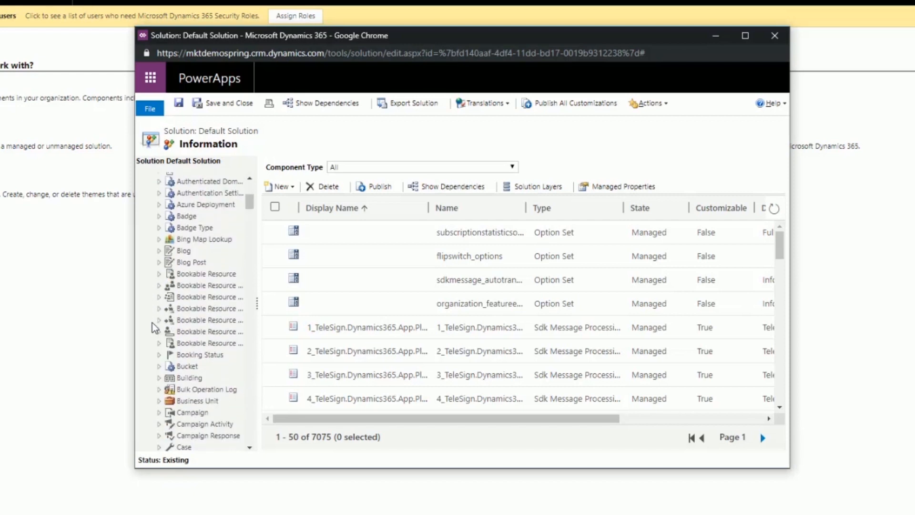
scroll("down", 3)
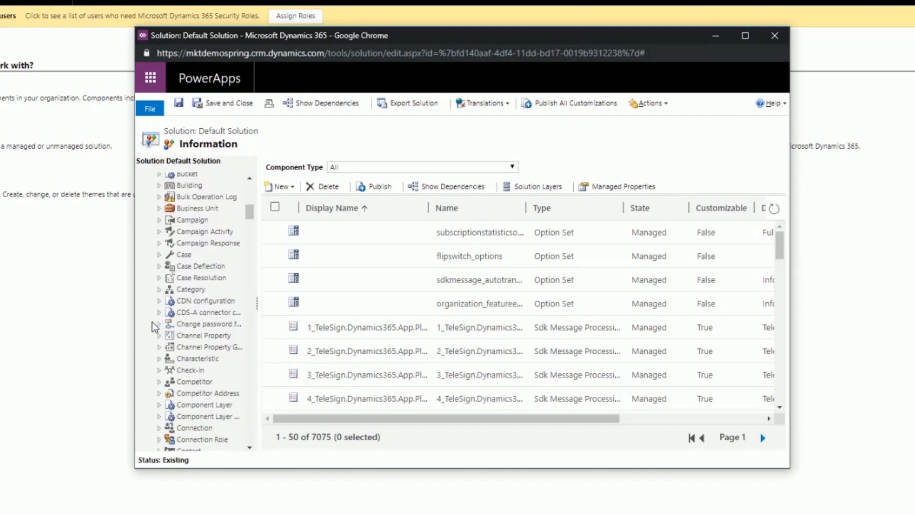
scroll("down", 3)
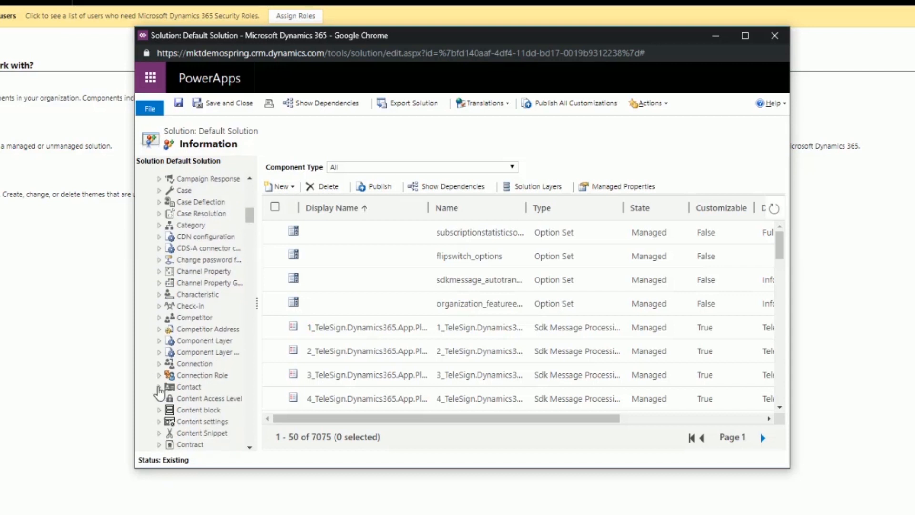
left_click(198, 275)
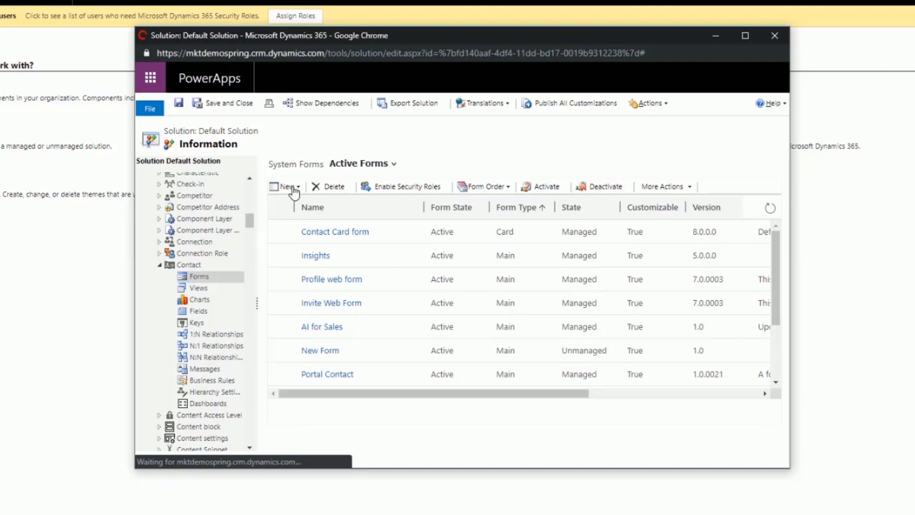
left_click(286, 186)
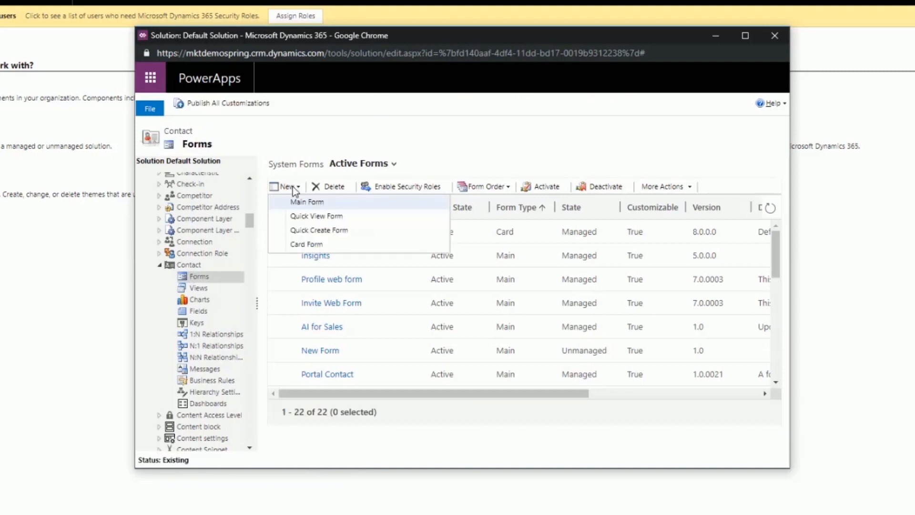
left_click(307, 201)
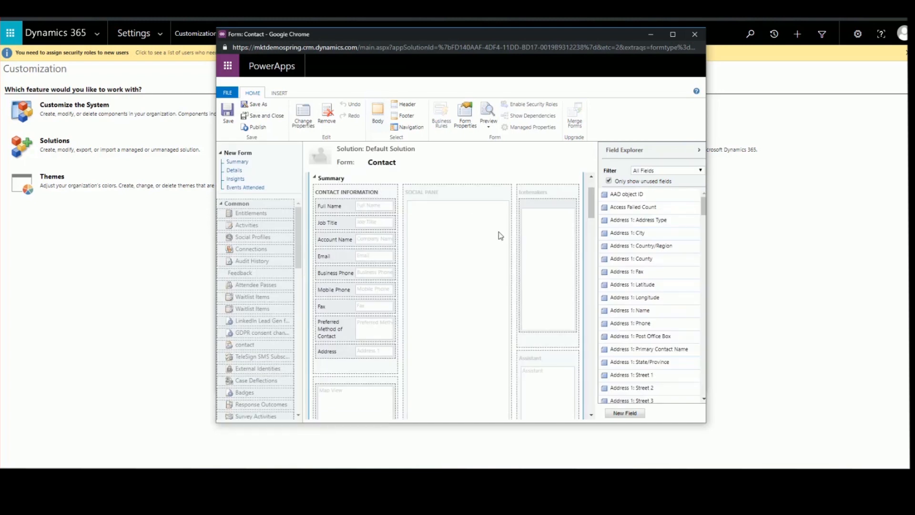
Step: Save As the new Contact main form with the name 'Customer Insights'
left_click(354, 206)
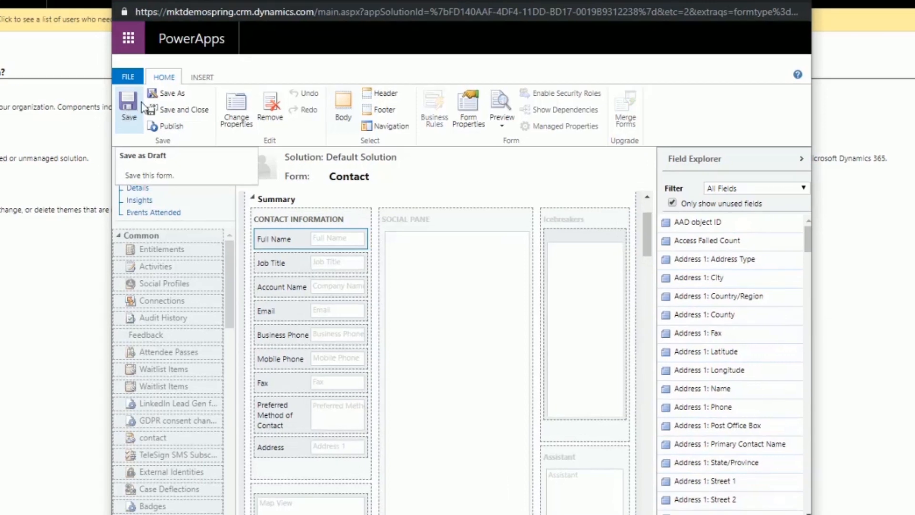
left_click(171, 93)
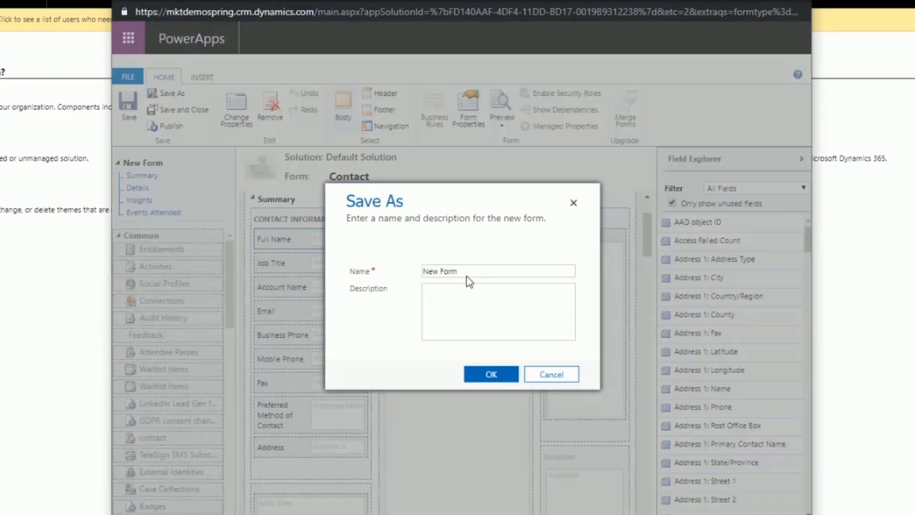
type("Custo")
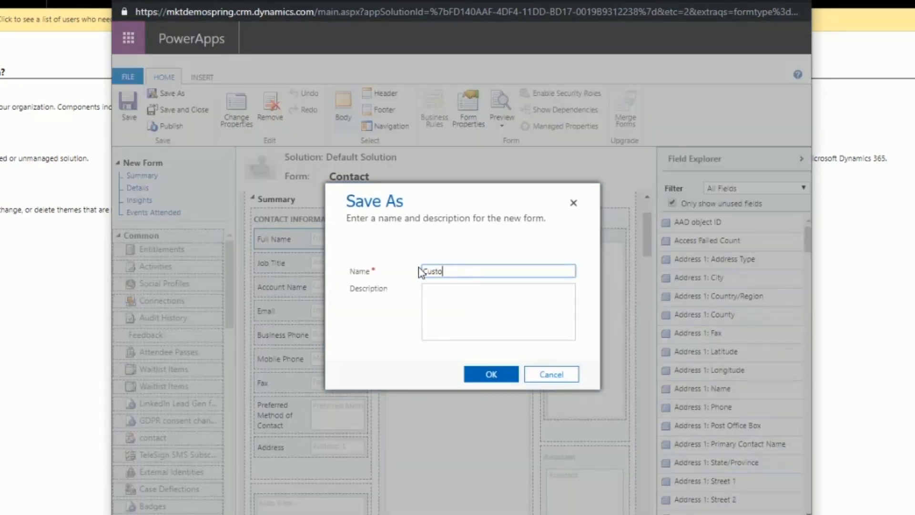
type("mer Insights")
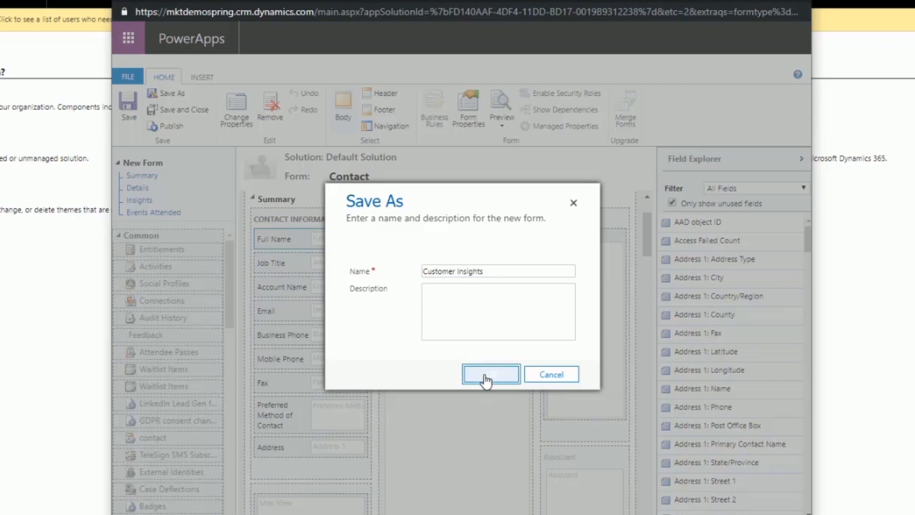
left_click(491, 374)
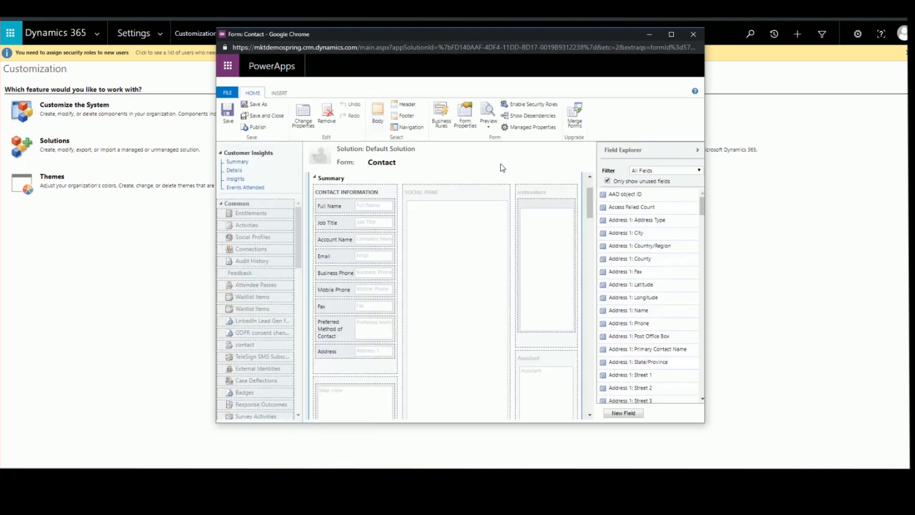
Step: Add the Address 1: City field with hidden label, using the Customer Insights Demographic Control on web
left_click(627, 233)
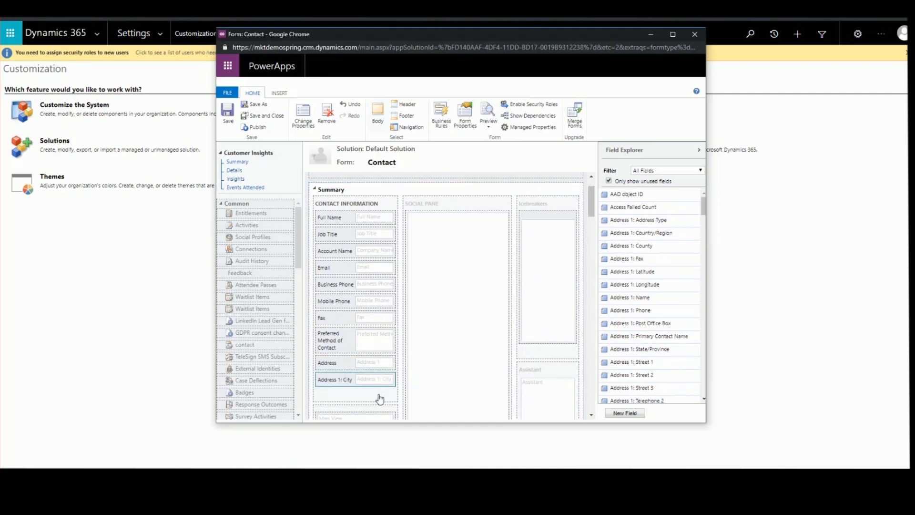
mouse_move(348, 383)
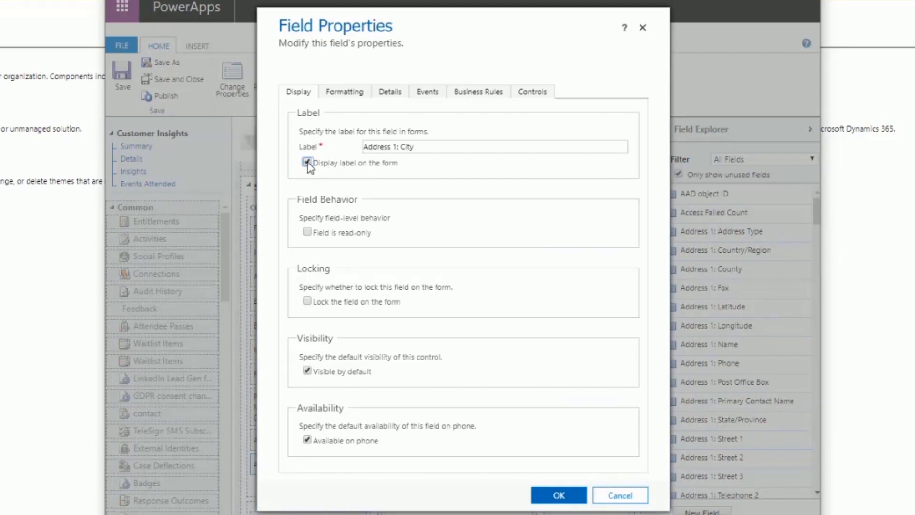
left_click(308, 164)
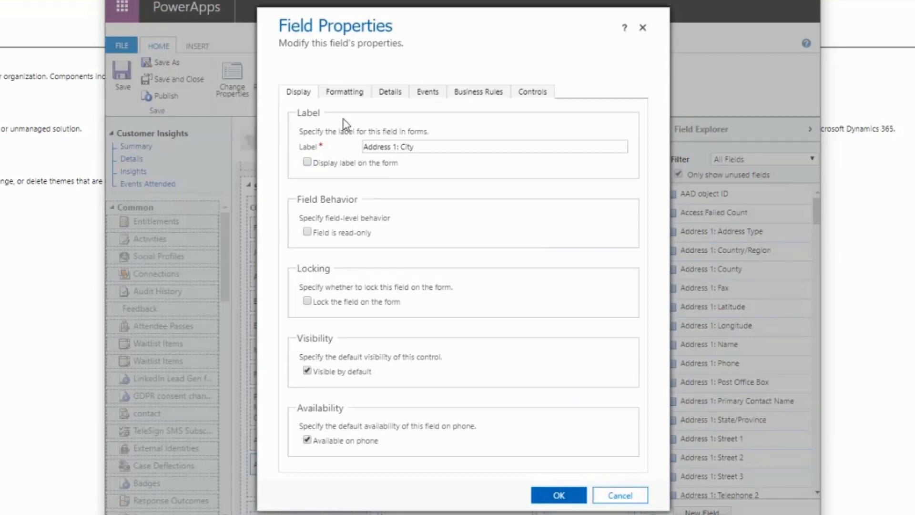
left_click(532, 91)
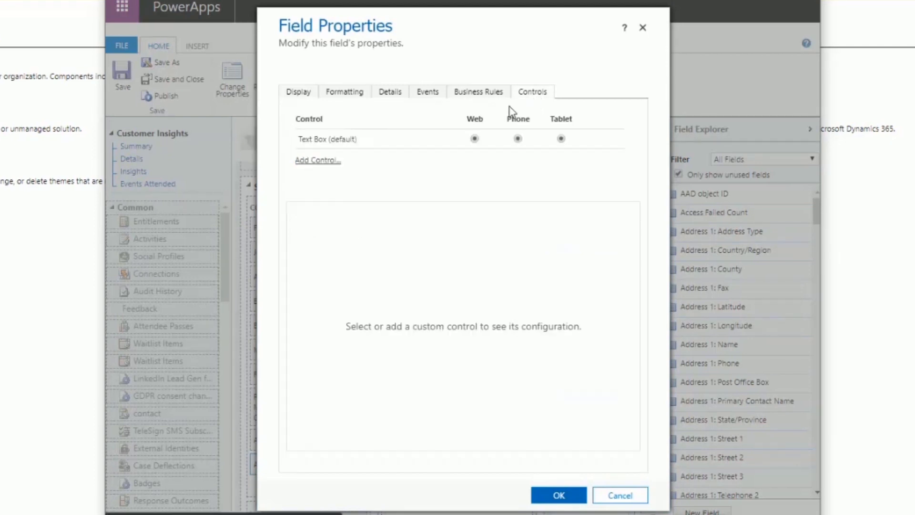
left_click(318, 160)
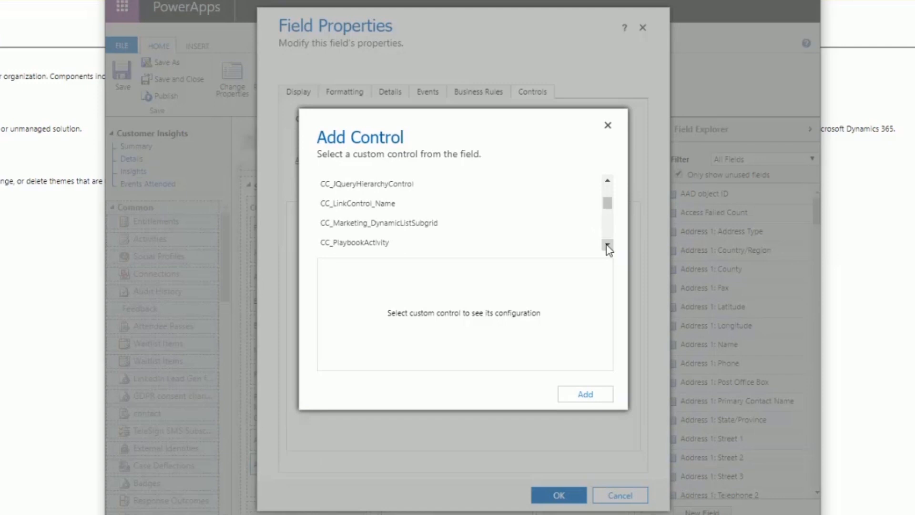
left_click(607, 245)
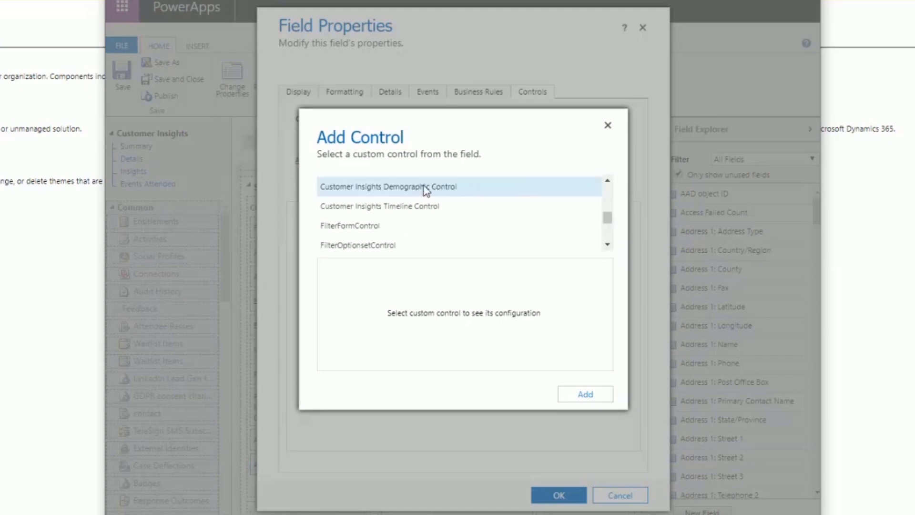
left_click(389, 186)
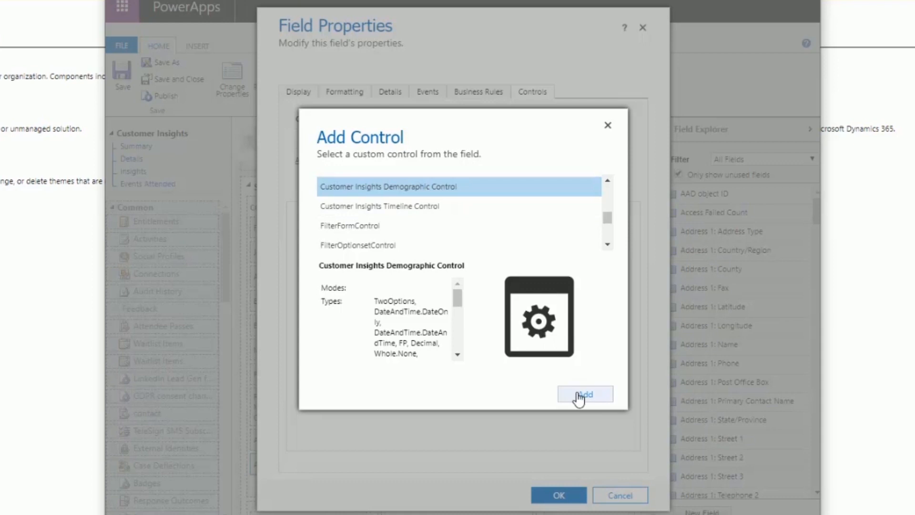
left_click(585, 394)
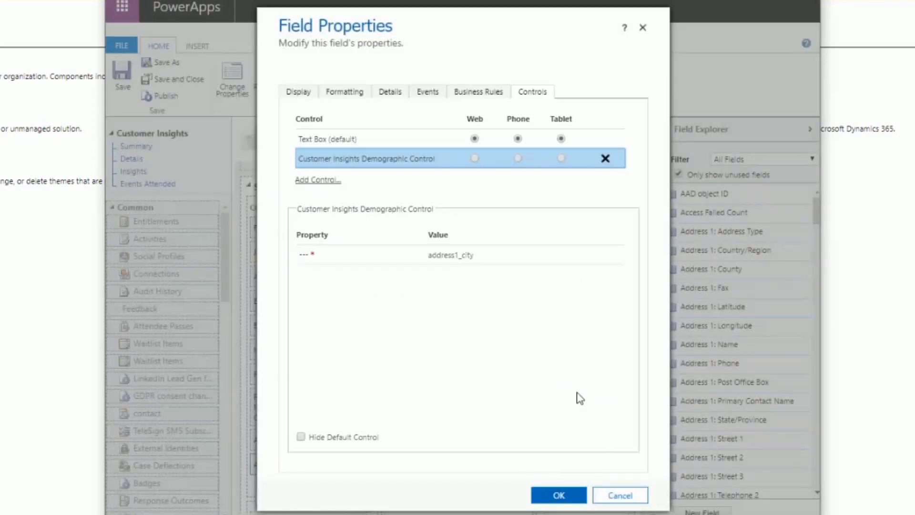
left_click(475, 159)
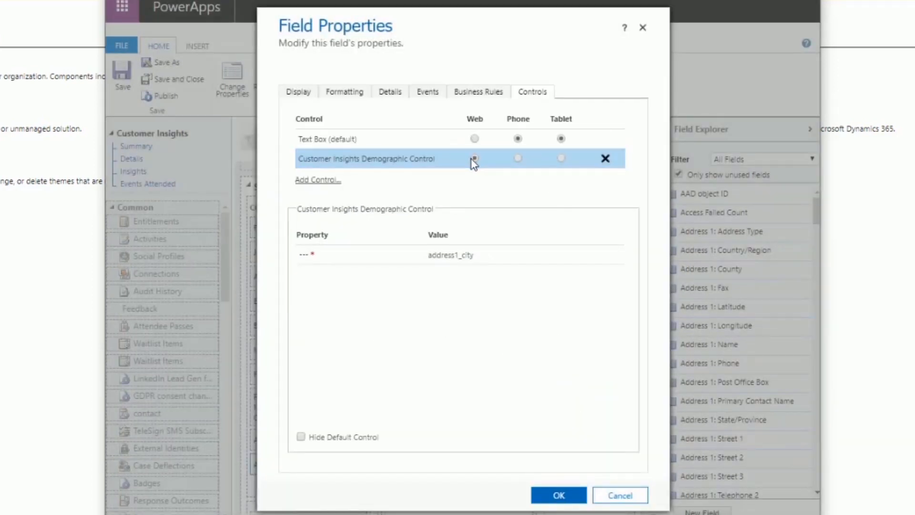
left_click(474, 159)
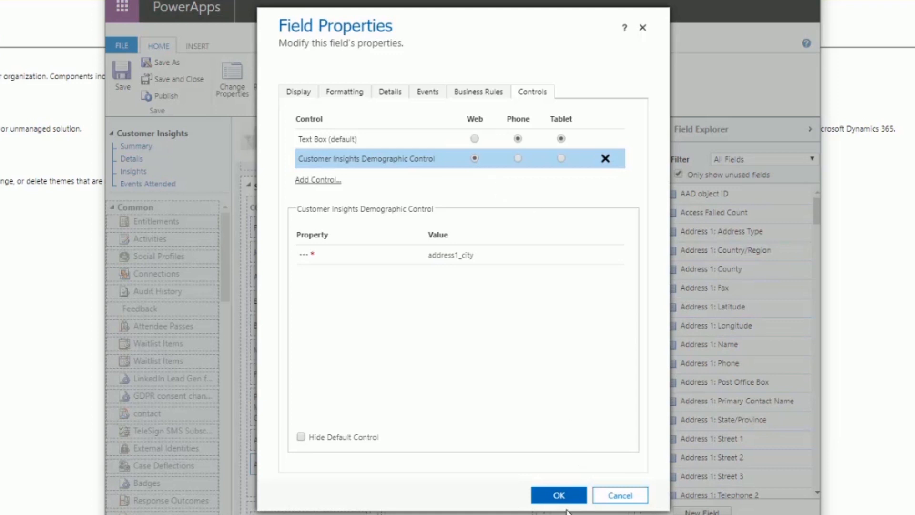
left_click(559, 495)
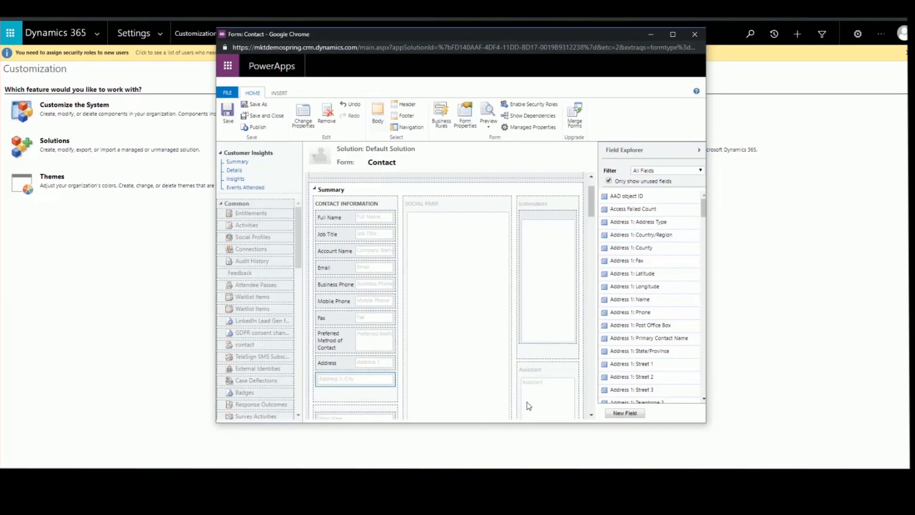
mouse_move(470, 348)
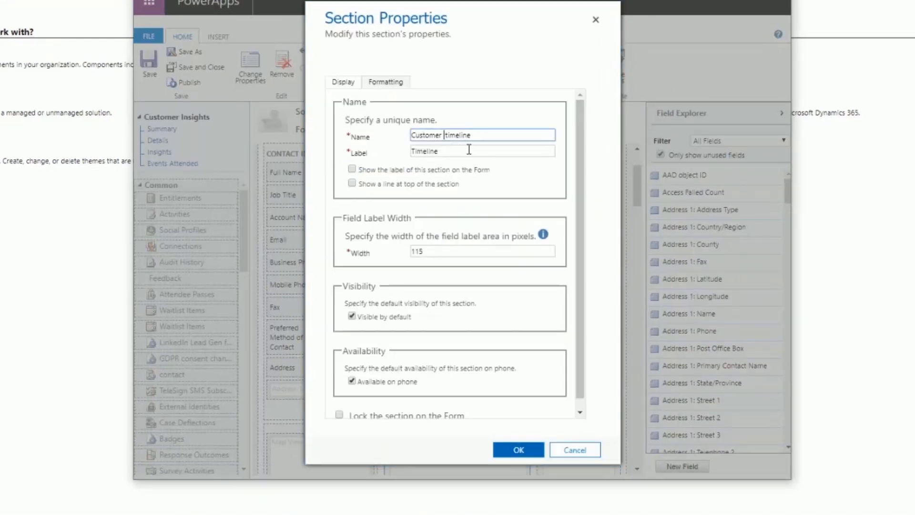
Step: Name the section 'Insights' and relabel it 'Customer Insights timeline'
type("Insights")
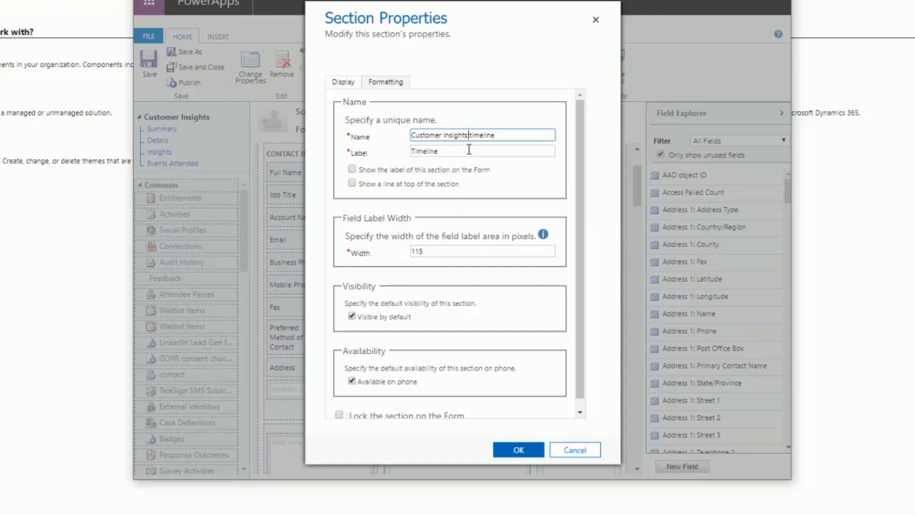
double_click(440, 135)
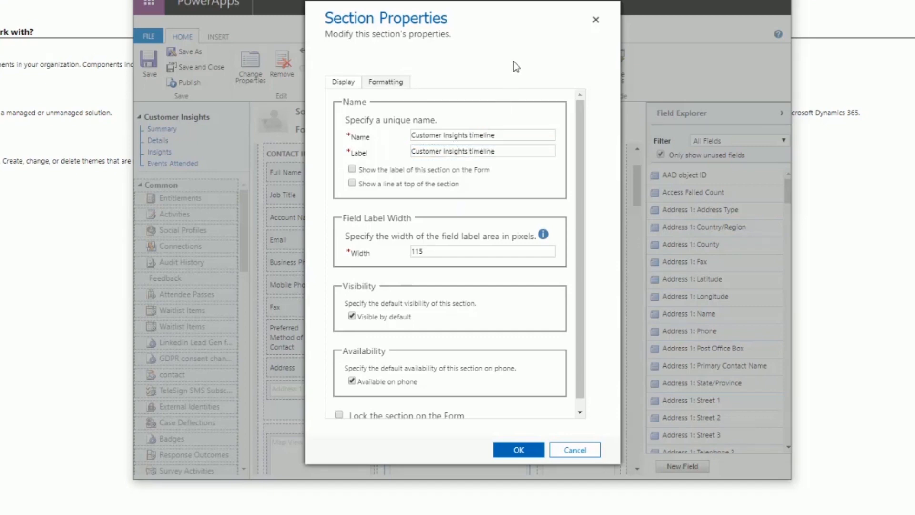
left_click(517, 450)
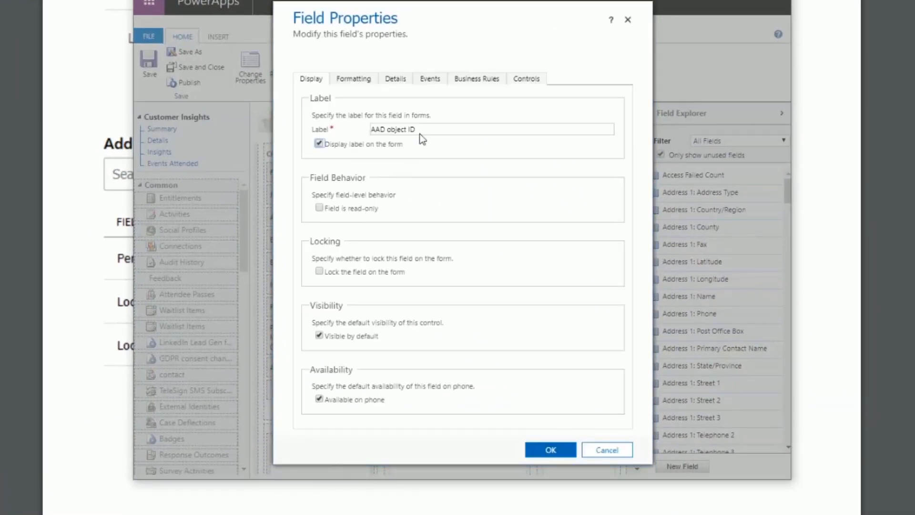
Step: Hide the AAD object ID label and assign it the Customer Insights Timeline Control for web
left_click(319, 143)
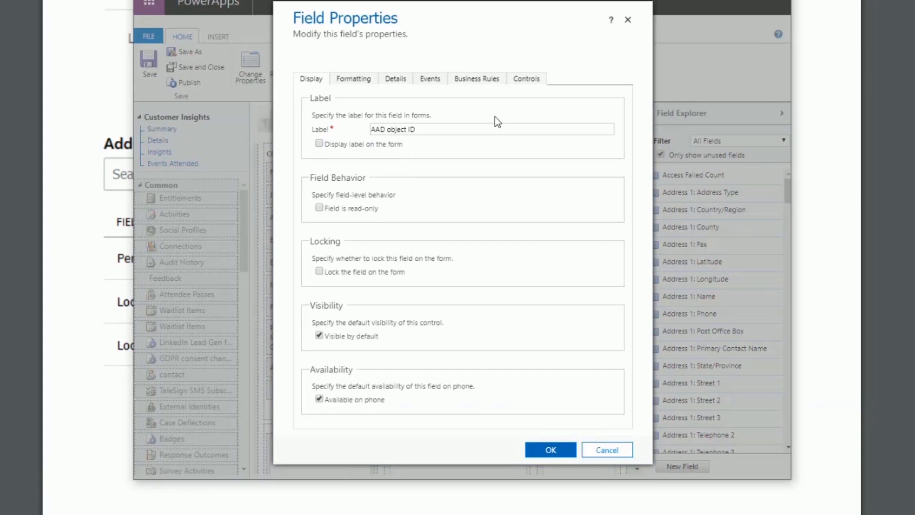
left_click(525, 78)
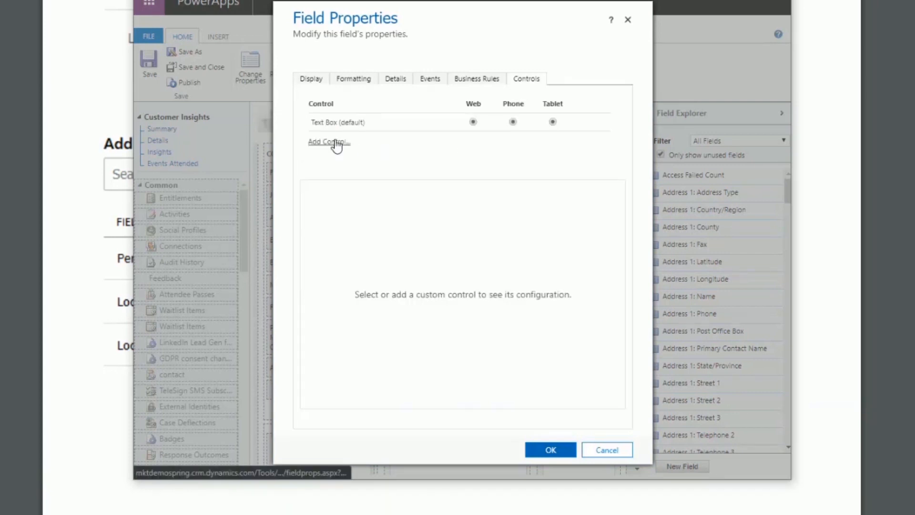
left_click(328, 142)
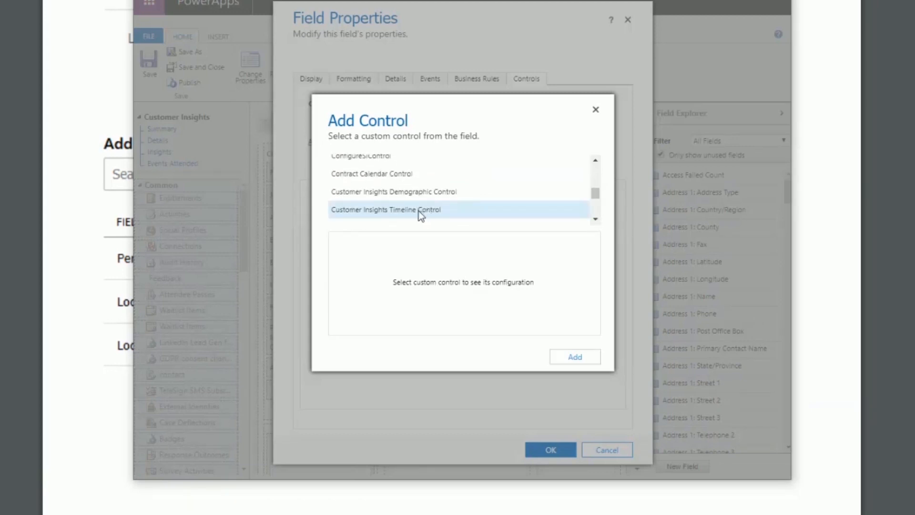
left_click(575, 356)
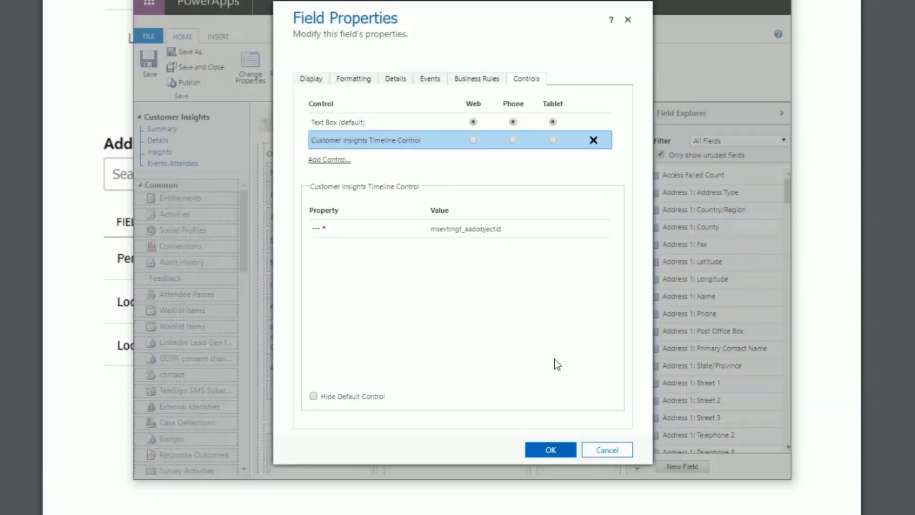
left_click(473, 139)
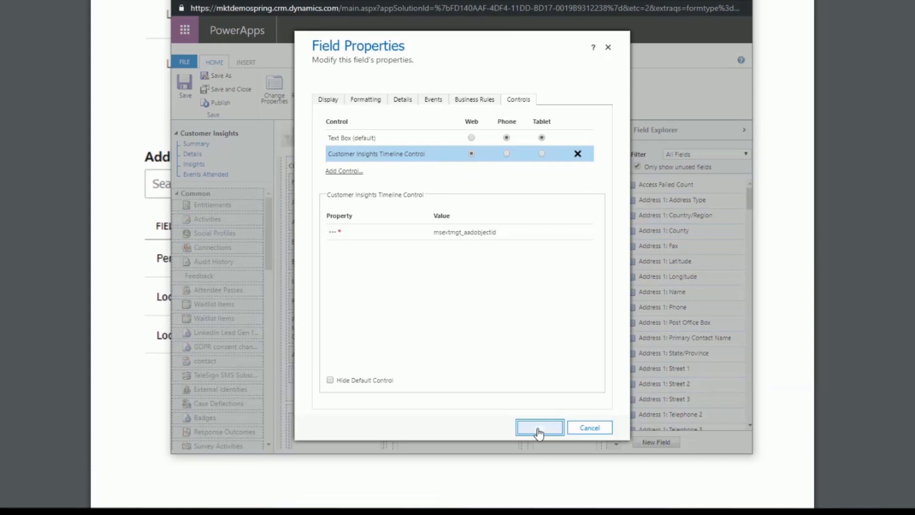
left_click(539, 428)
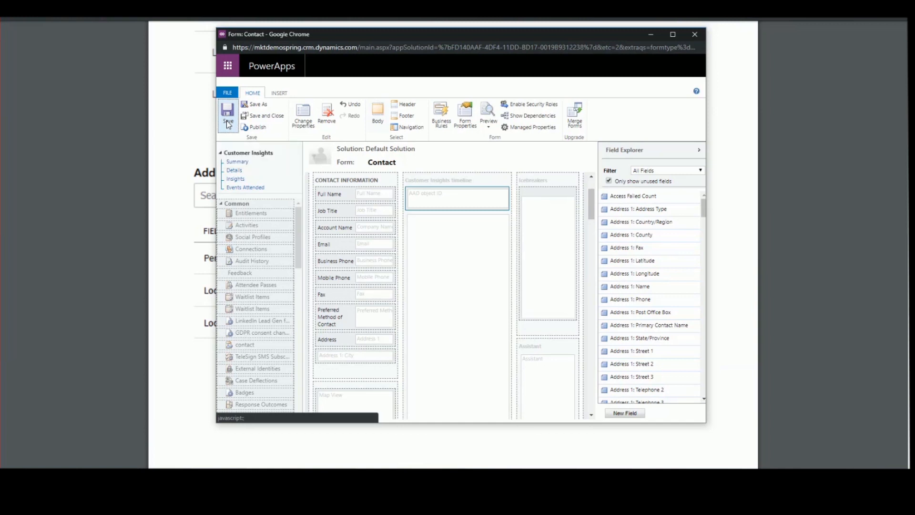
mouse_move(257, 127)
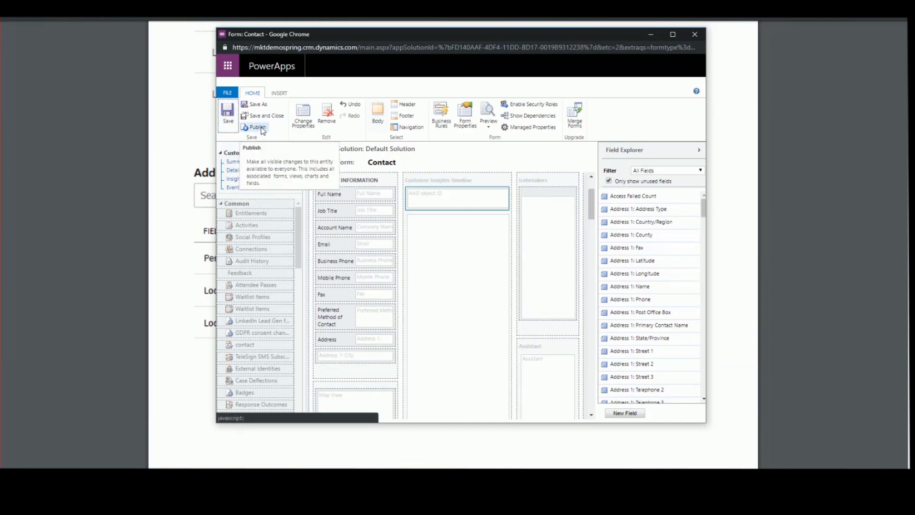
Step: Publish the contact form changes
left_click(257, 128)
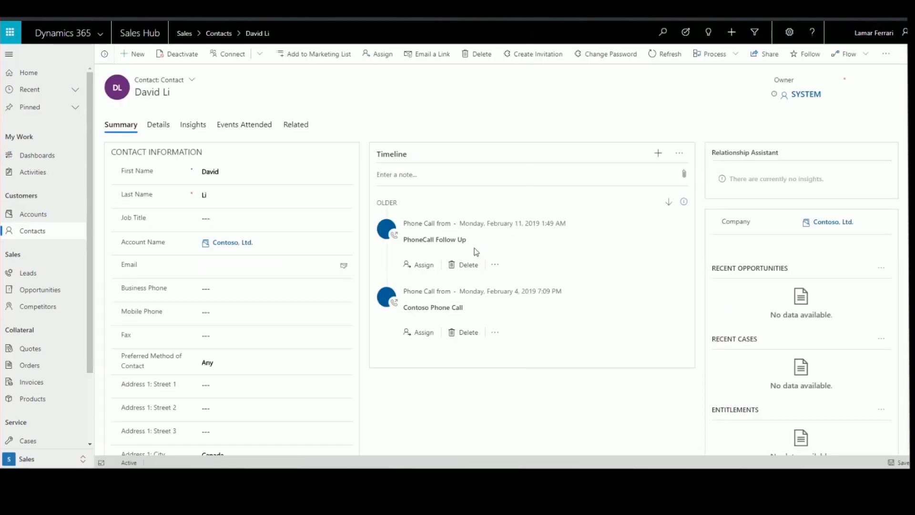
left_click(192, 80)
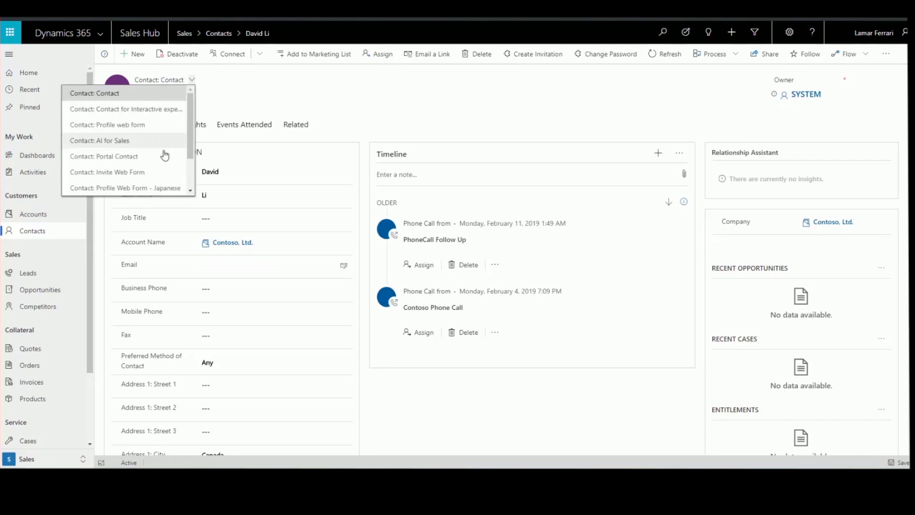
left_click(109, 140)
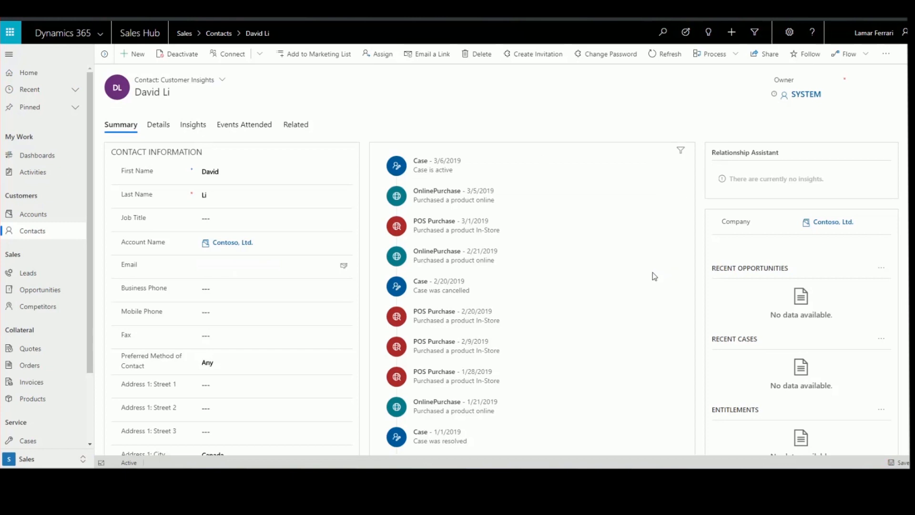
mouse_move(648, 286)
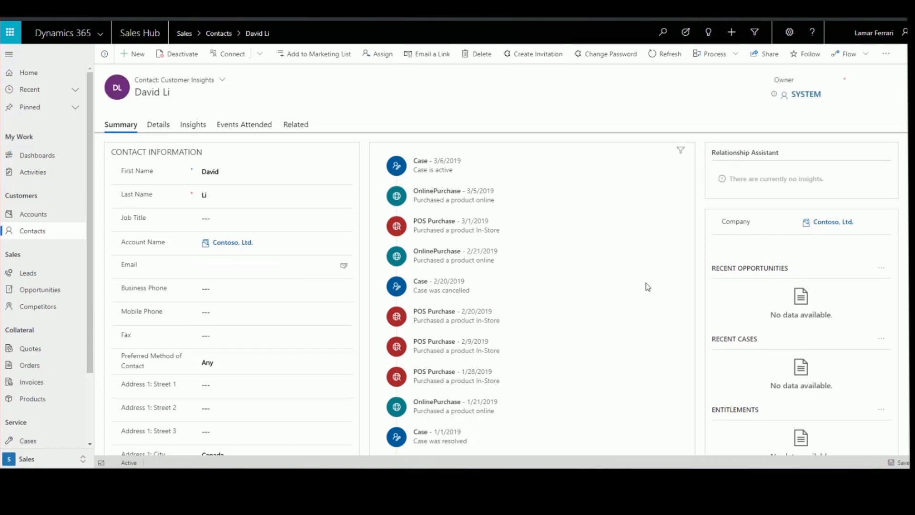
scroll("down", 3)
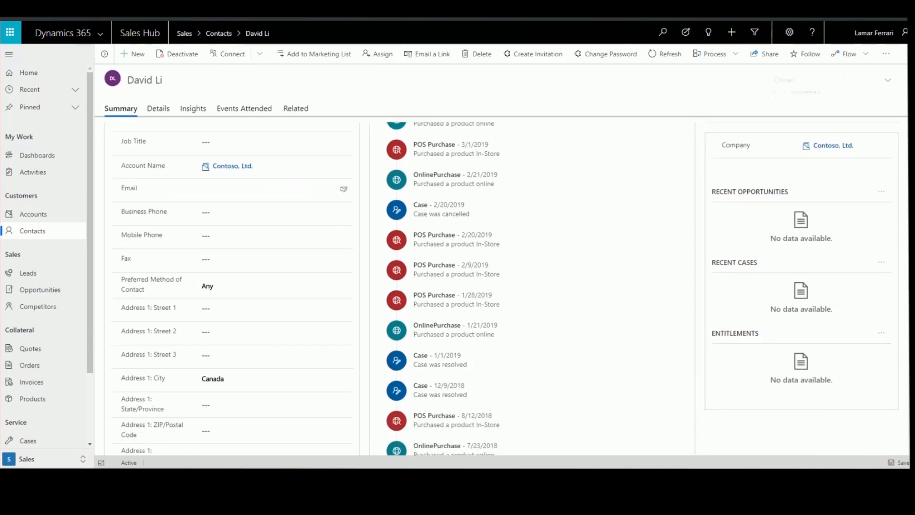
scroll("down", 3)
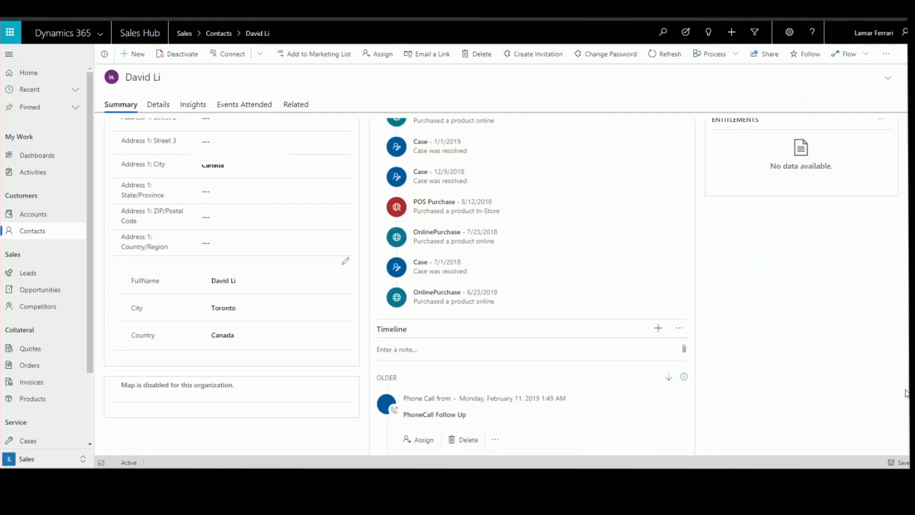
mouse_move(298, 287)
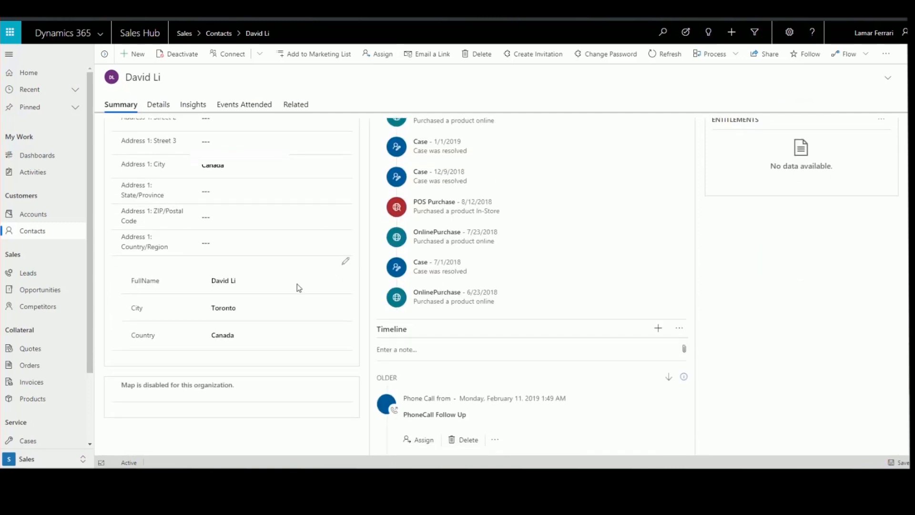
mouse_move(274, 292)
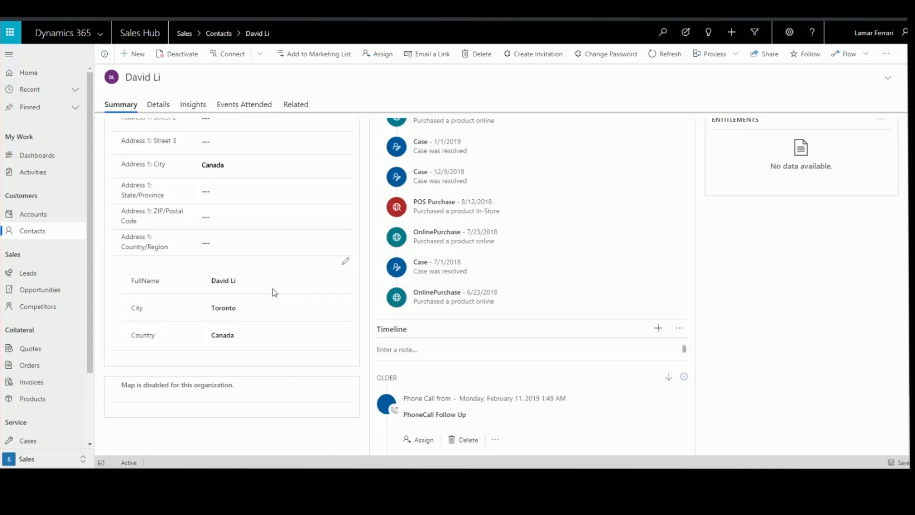
mouse_move(345, 261)
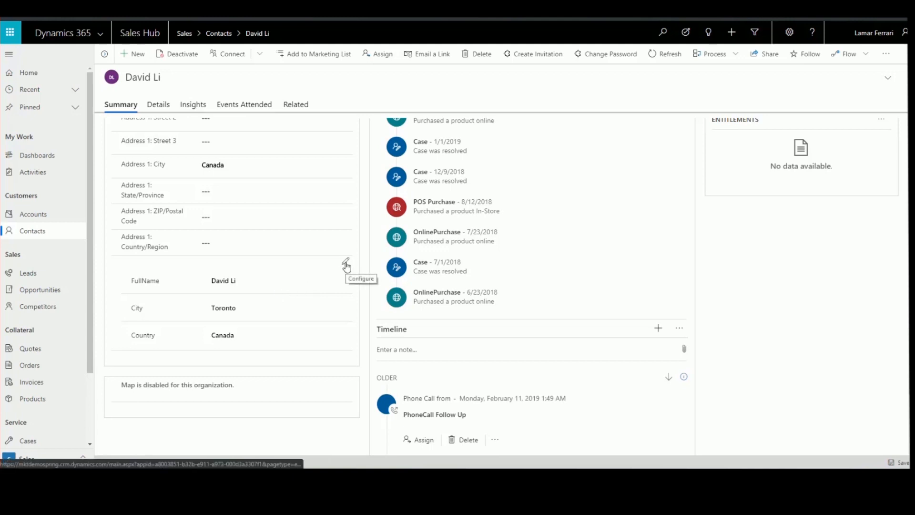
Step: Add the EMail and Telephone fields to the demographic panel's field list
left_click(346, 263)
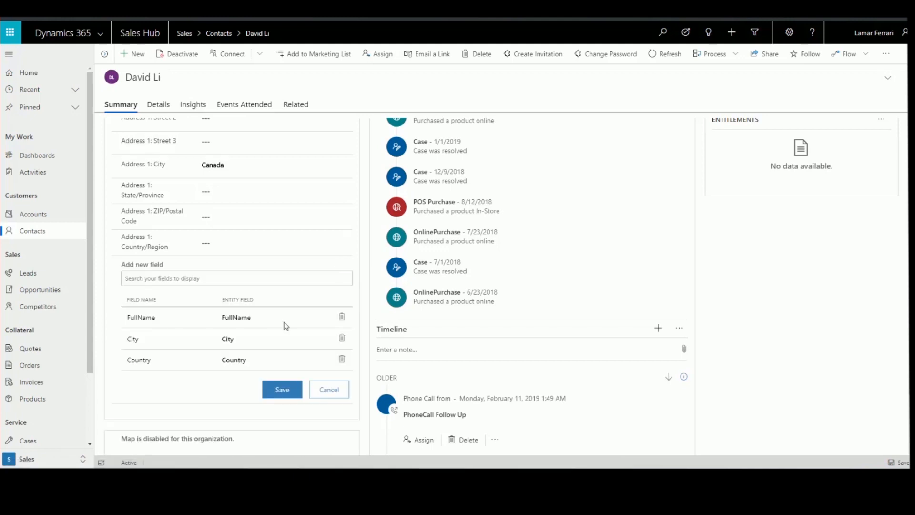
left_click(236, 282)
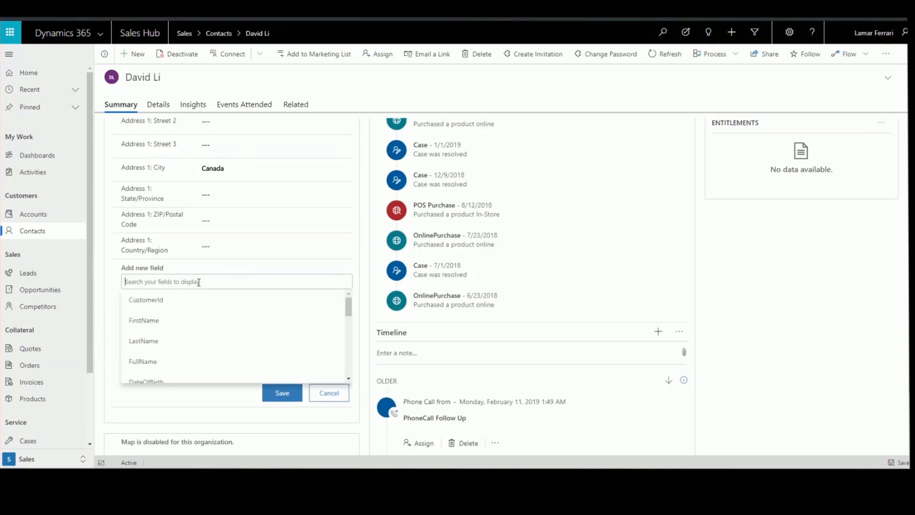
type("ema")
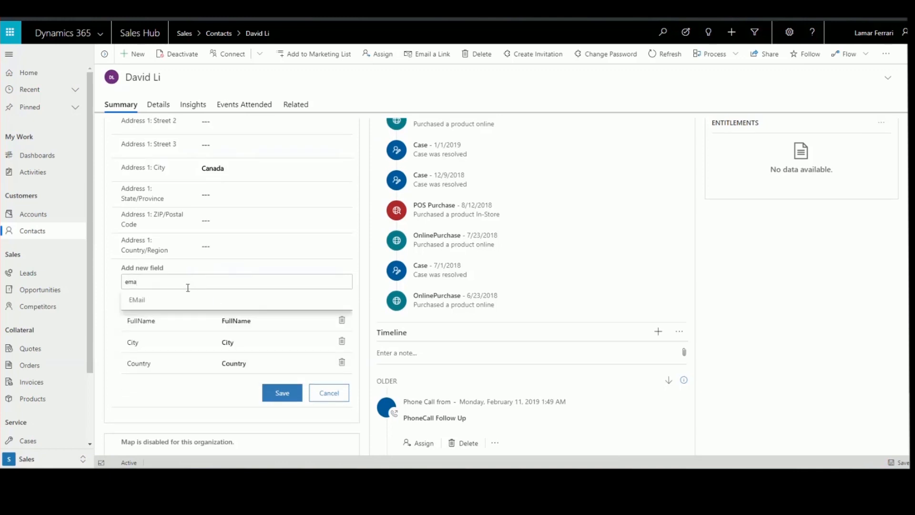
left_click(137, 299)
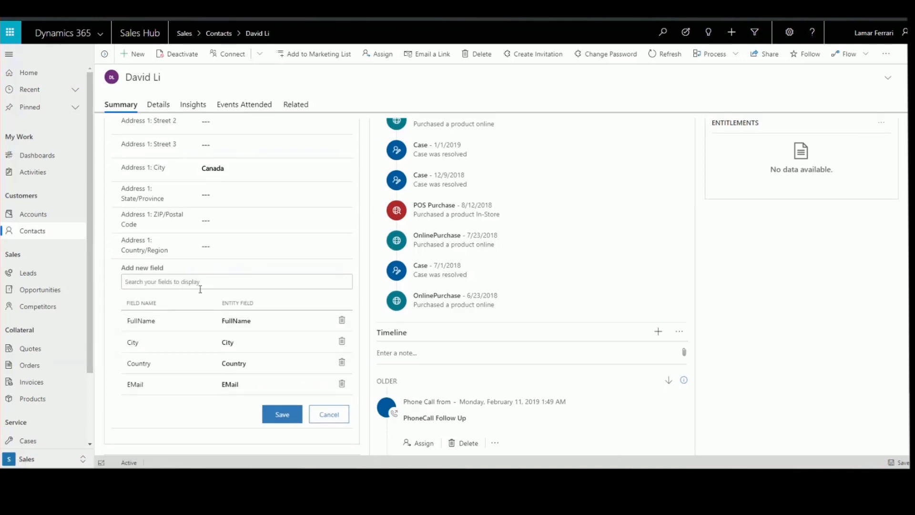
type("tele")
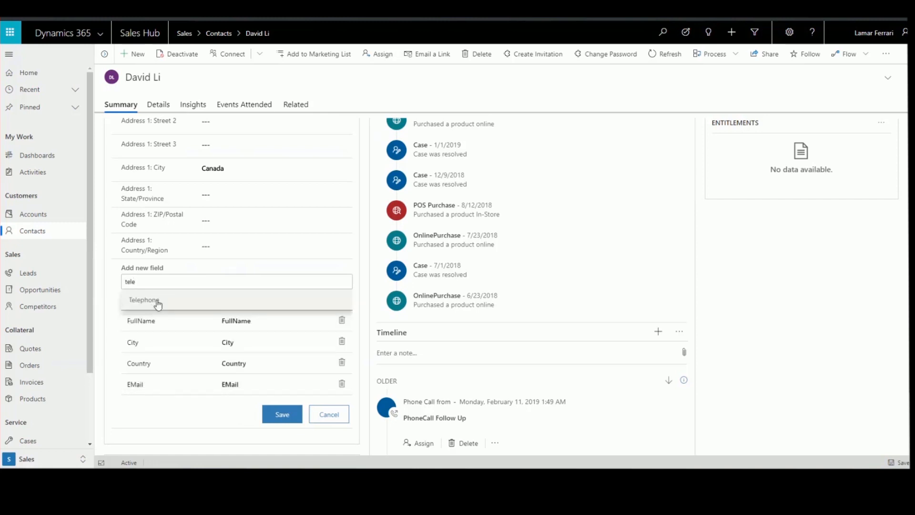
left_click(144, 300)
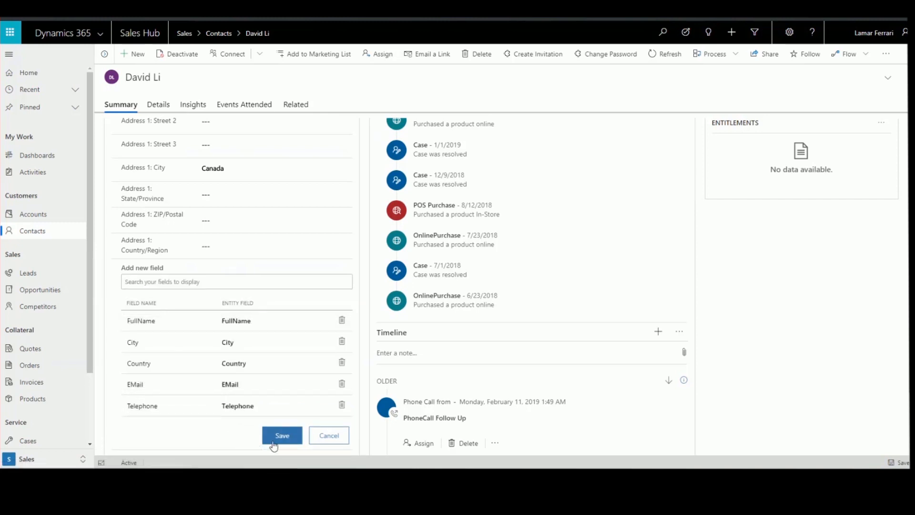